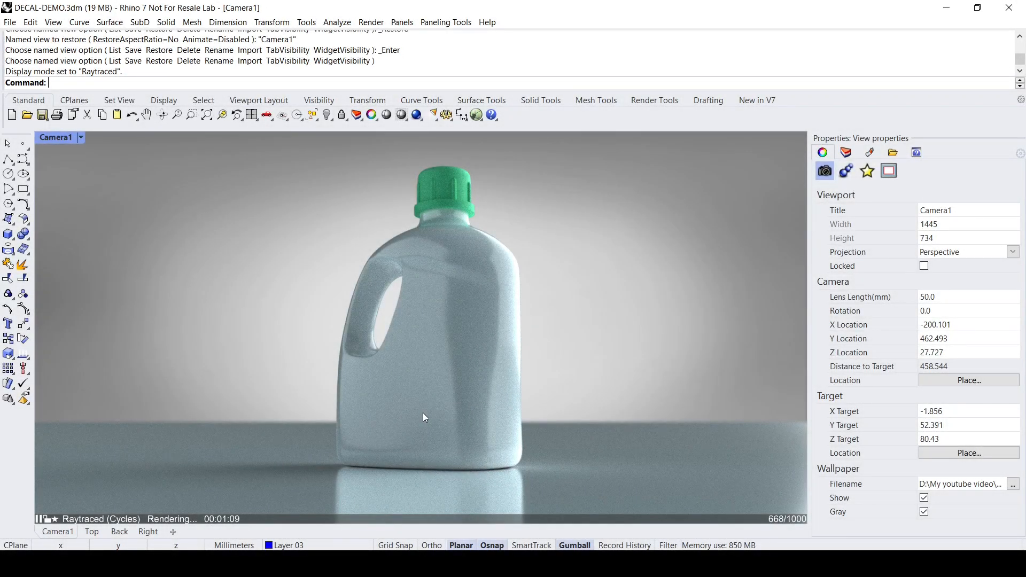
{"action": "mouse_move", "coordinate": [462, 340]}
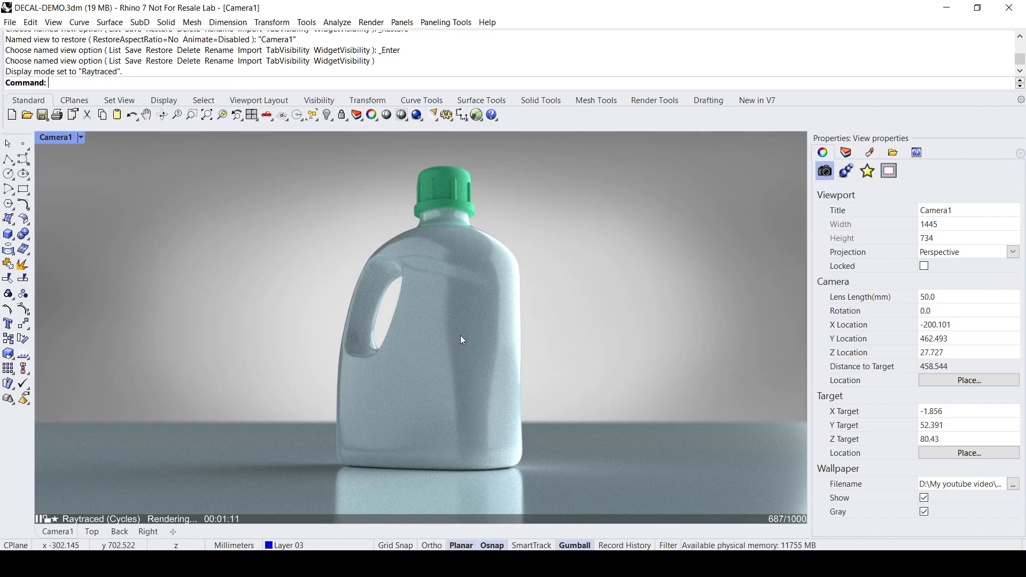
{"action": "mouse_move", "coordinate": [401, 413]}
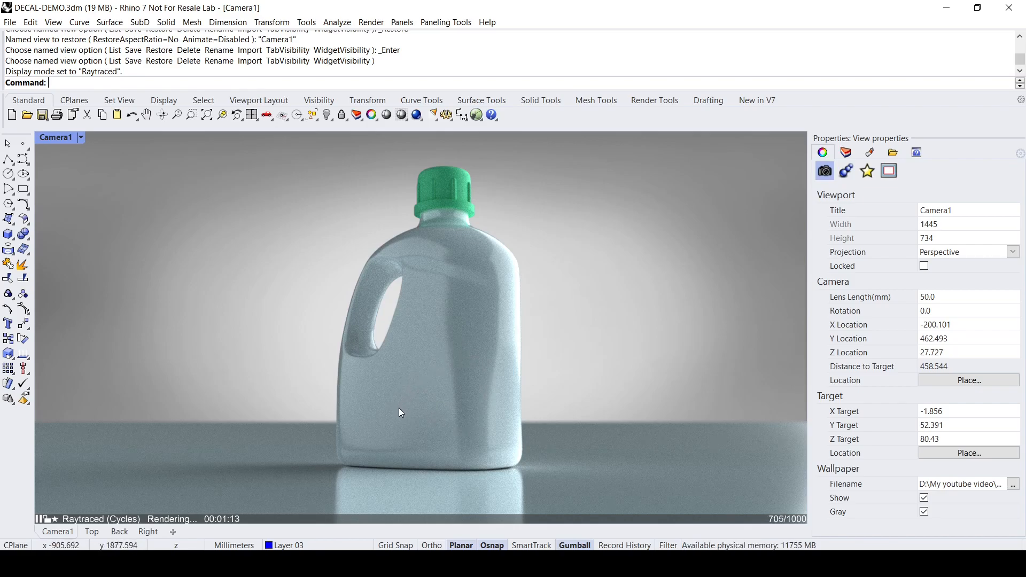
{"action": "mouse_move", "coordinate": [496, 380]}
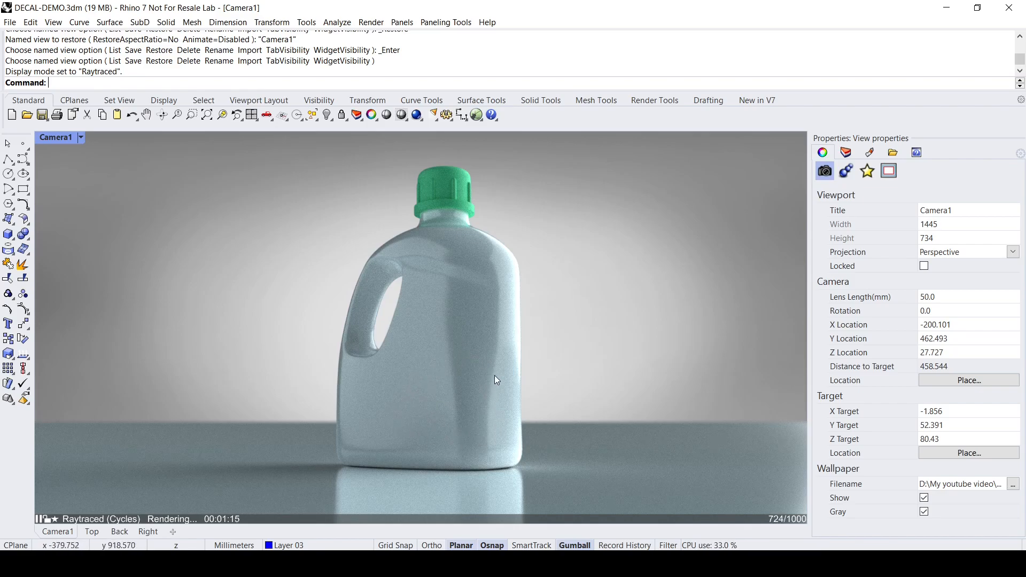
{"action": "mouse_move", "coordinate": [399, 415]}
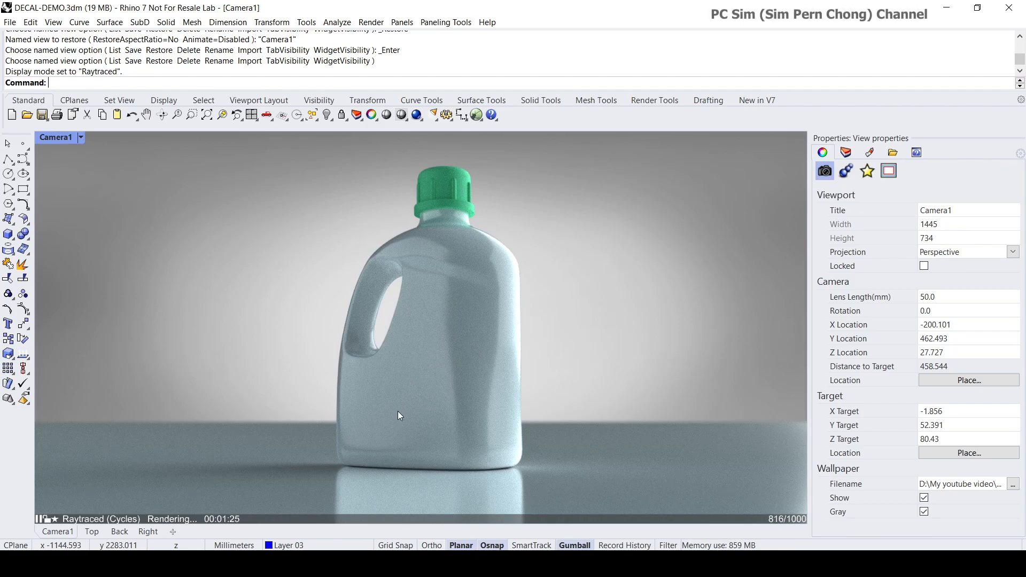
Switch the Camera1 viewport to Rendered display mode.
{"action": "left_click", "coordinate": [80, 138]}
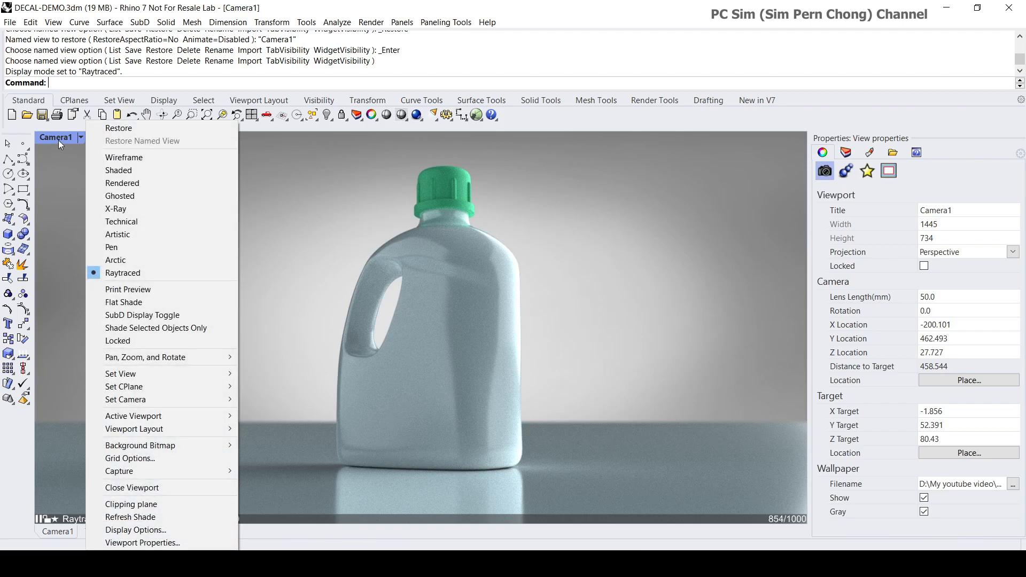
{"action": "mouse_move", "coordinate": [135, 182]}
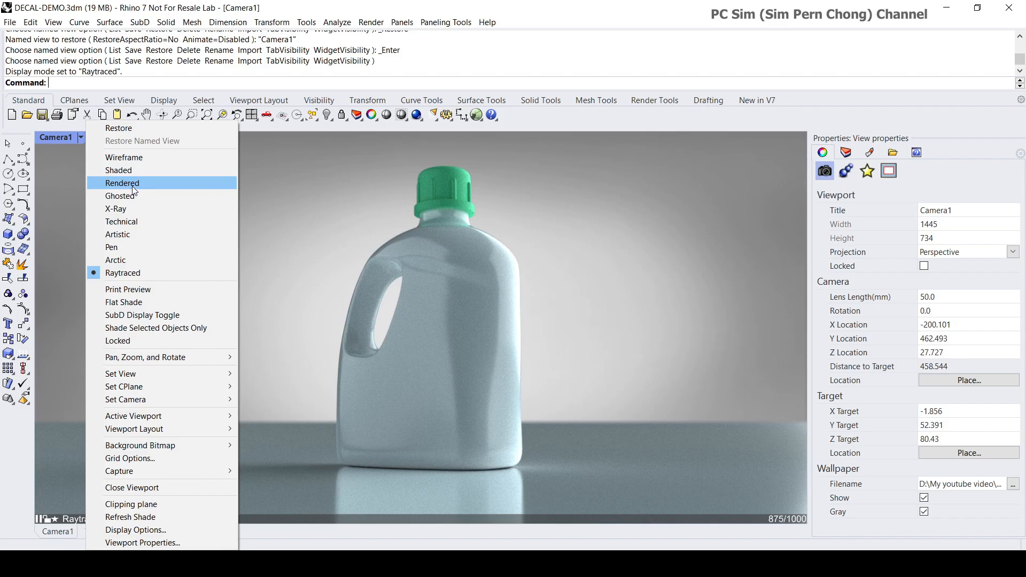
{"action": "left_click", "coordinate": [123, 183]}
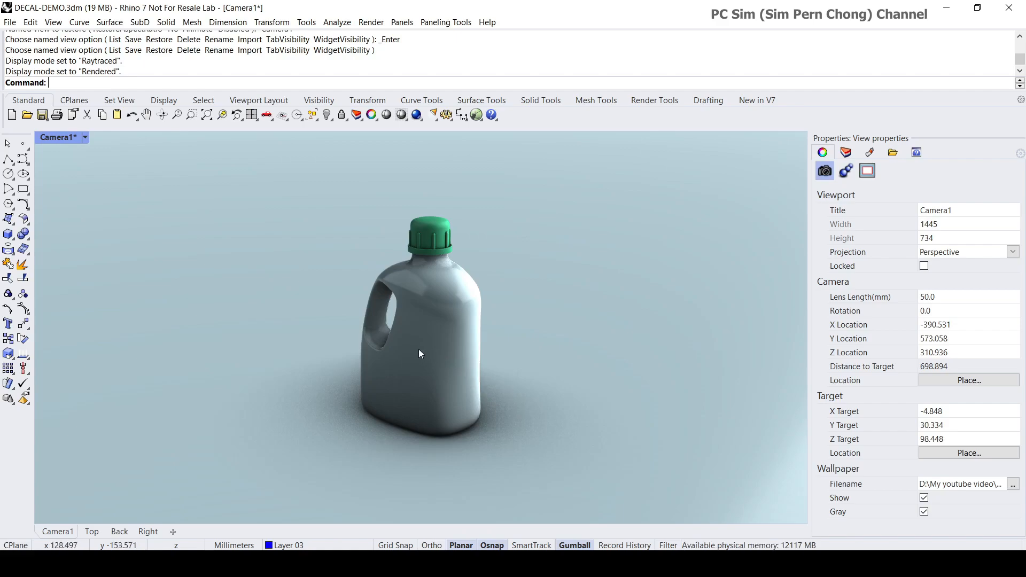
Select the bottle polysurface to show its object properties.
{"action": "left_click", "coordinate": [418, 354]}
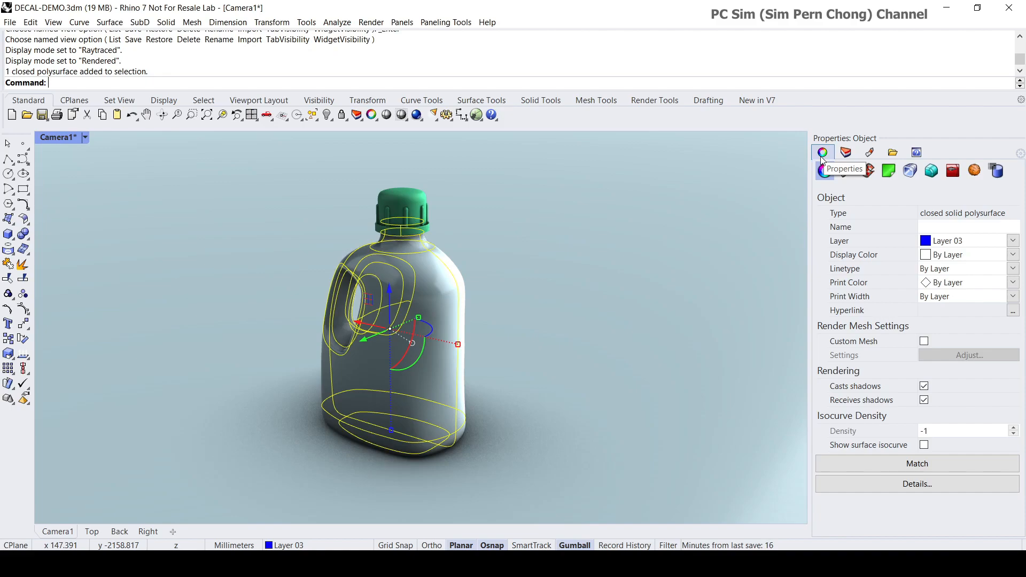
{"action": "mouse_move", "coordinate": [824, 171]}
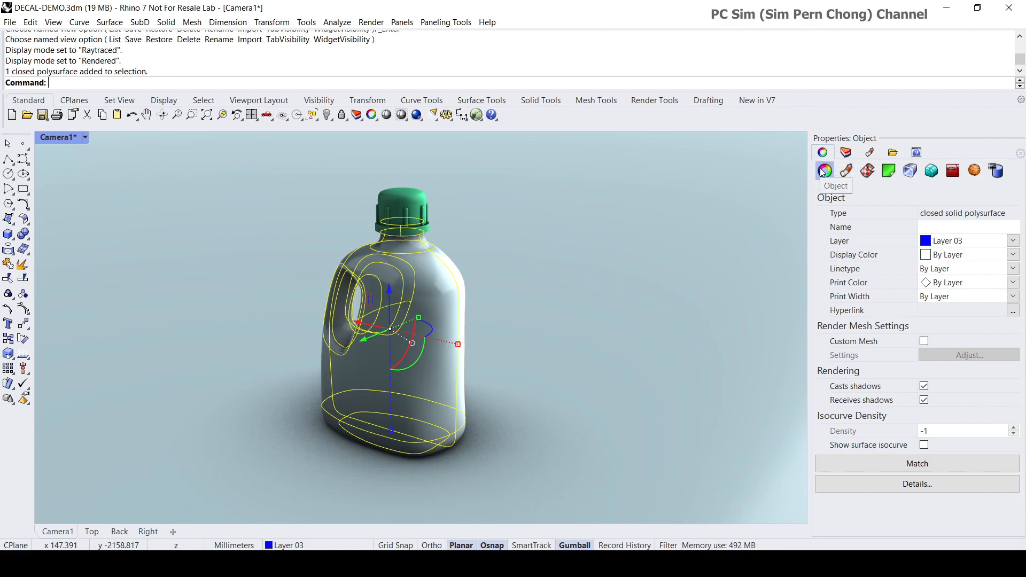
{"action": "mouse_move", "coordinate": [888, 171]}
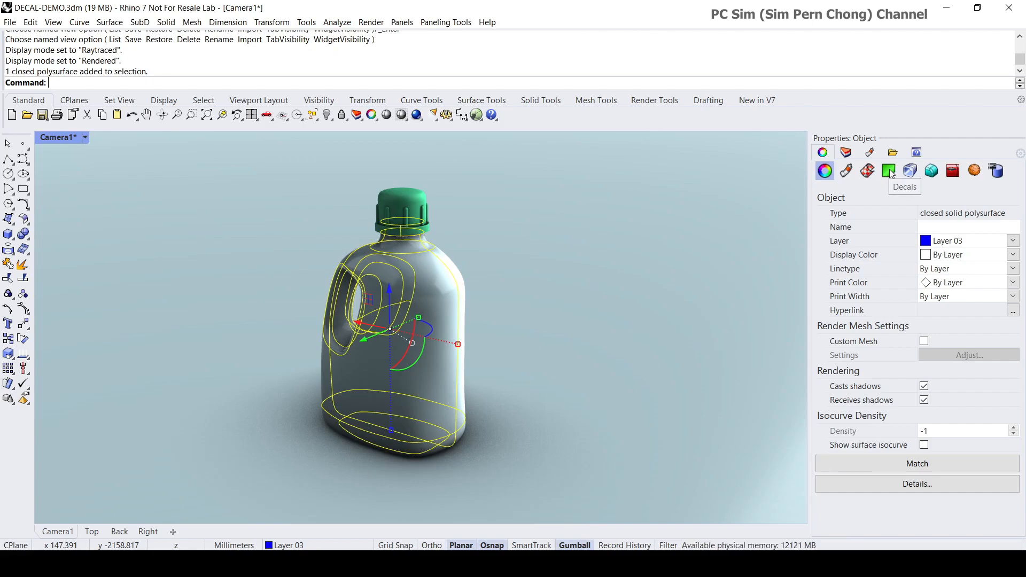
{"action": "mouse_move", "coordinate": [825, 184]}
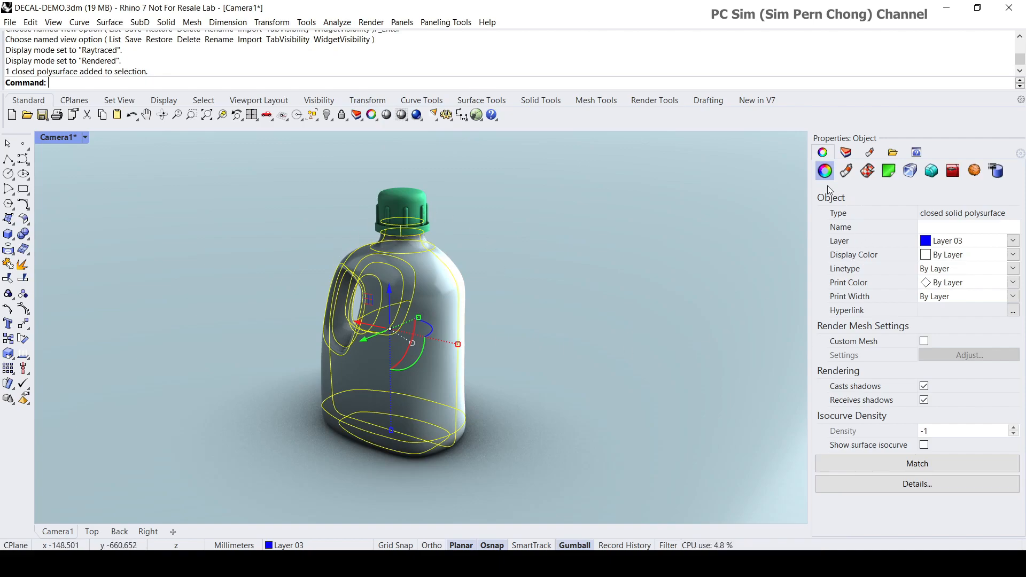
{"action": "mouse_move", "coordinate": [824, 171]}
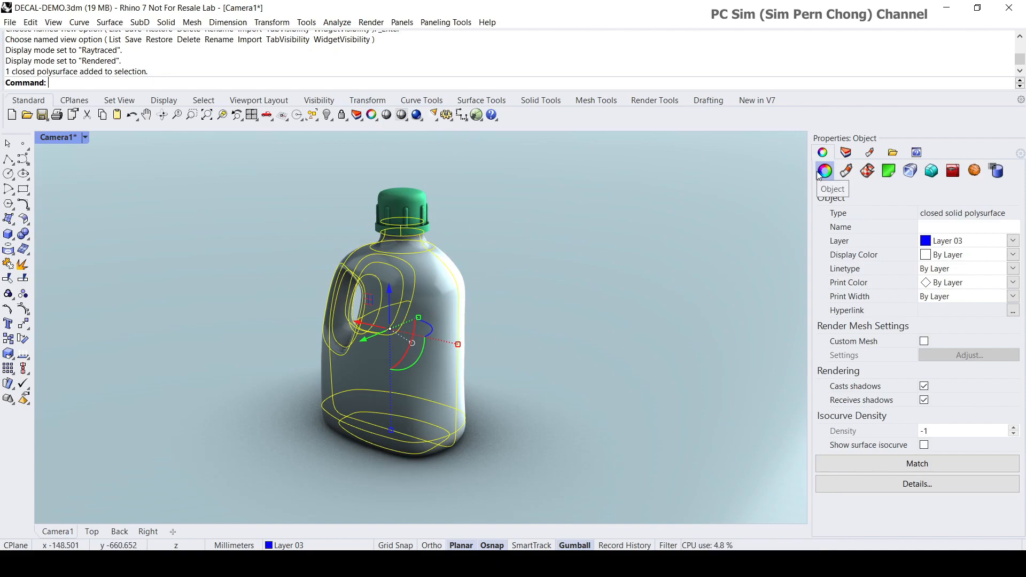
{"action": "mouse_move", "coordinate": [888, 171]}
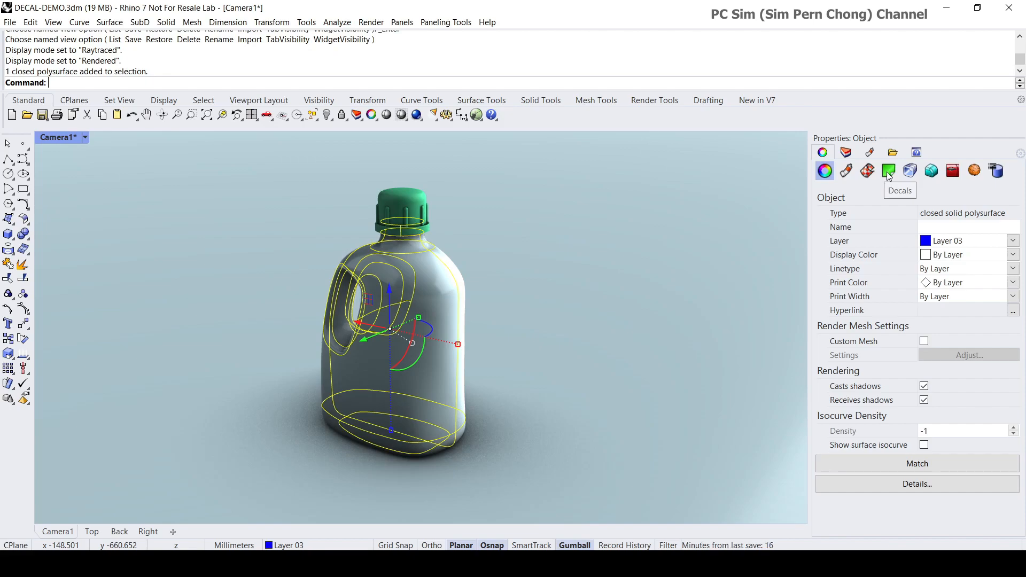
Add a new decal to the bottle from the Decals properties panel.
{"action": "left_click", "coordinate": [888, 171]}
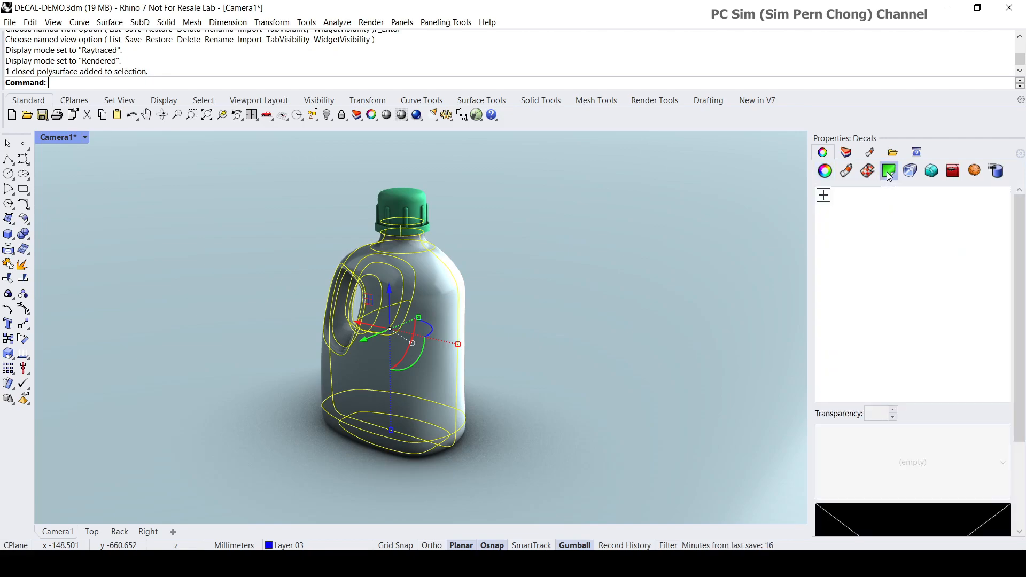
{"action": "mouse_move", "coordinate": [835, 202]}
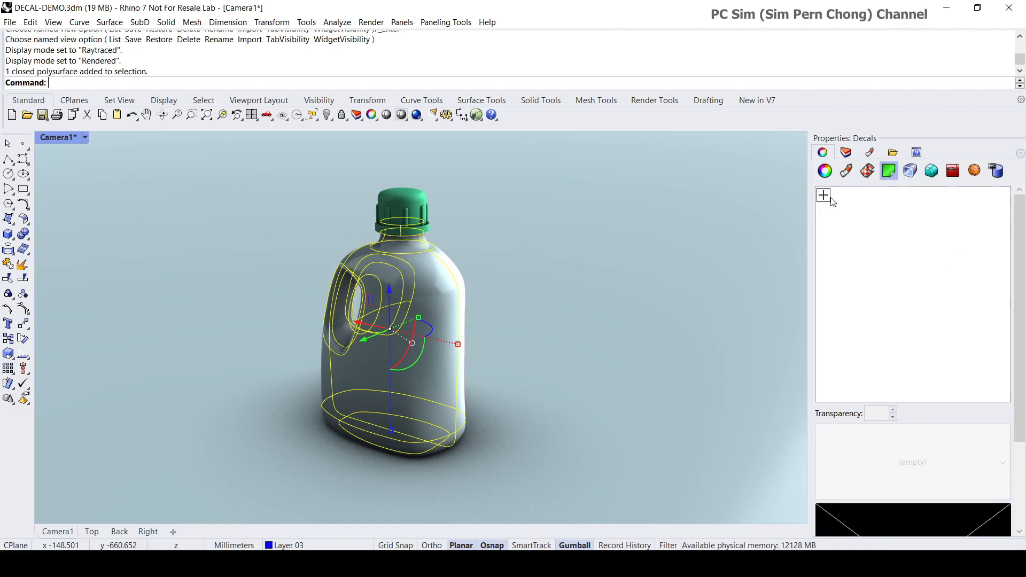
{"action": "mouse_move", "coordinate": [823, 196]}
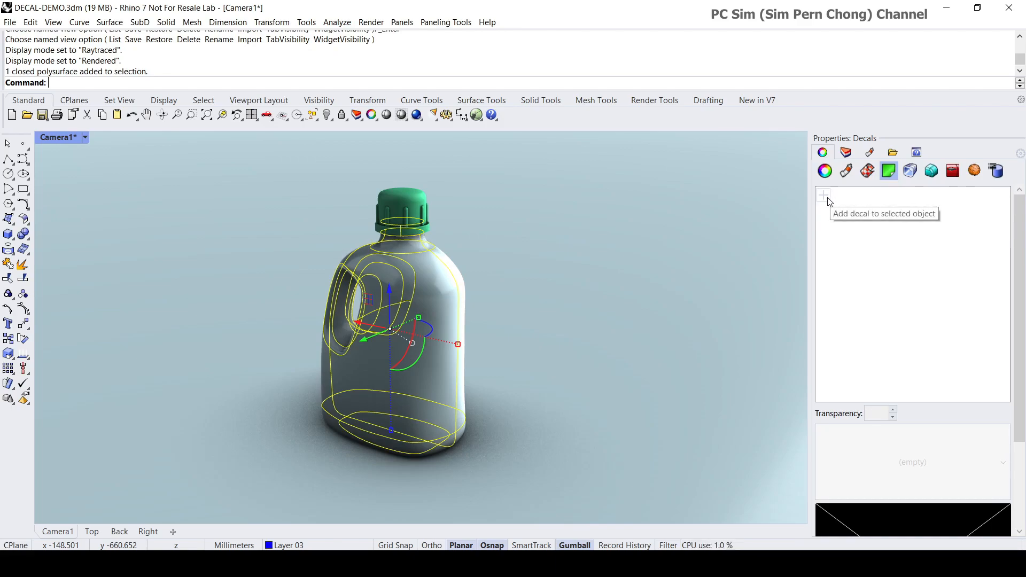
{"action": "left_click", "coordinate": [824, 194]}
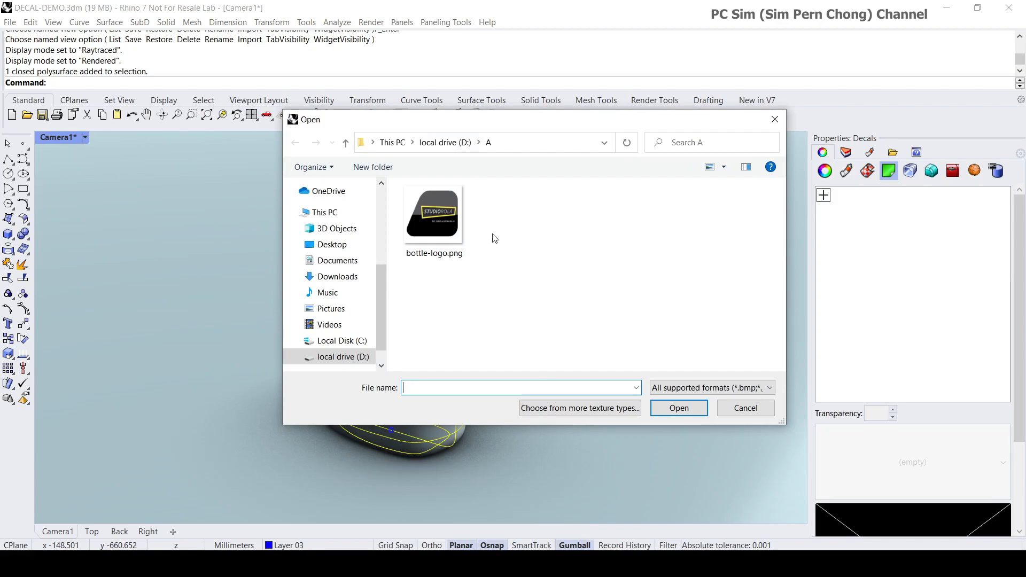
Load bottle-logo.png as the decal image for the bottle.
{"action": "left_click", "coordinate": [433, 213]}
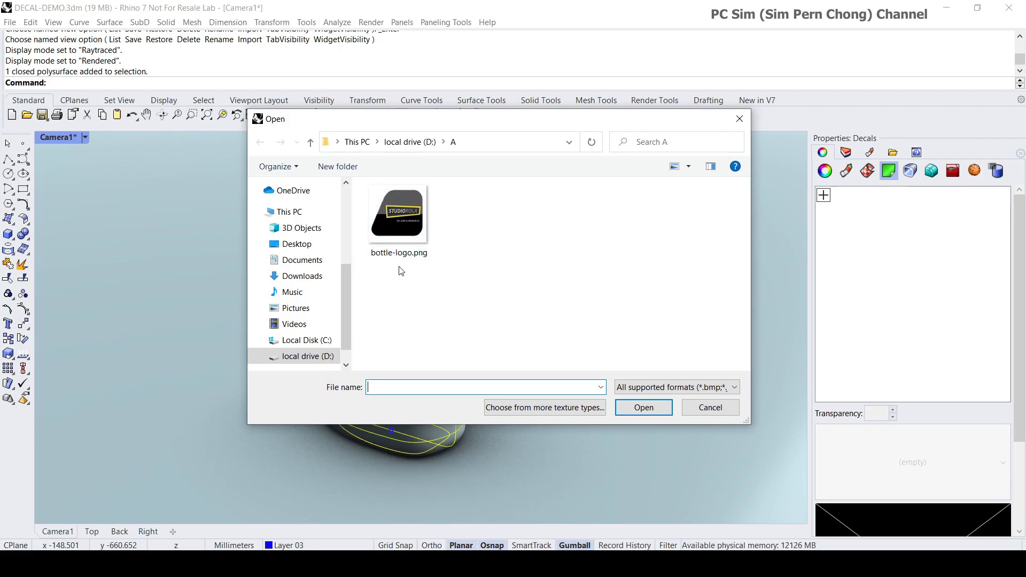
{"action": "mouse_move", "coordinate": [435, 268]}
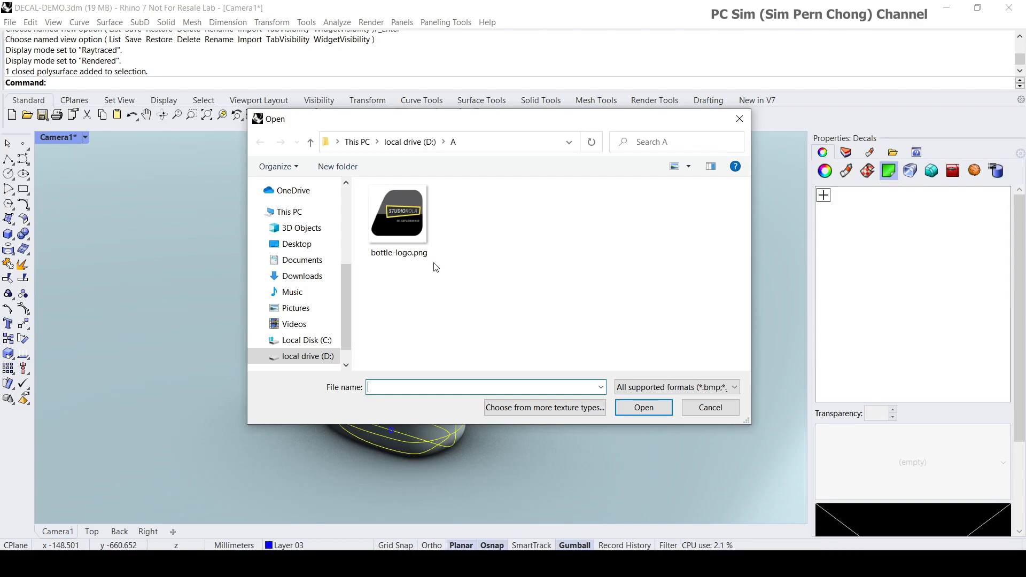
{"action": "left_click", "coordinate": [398, 212]}
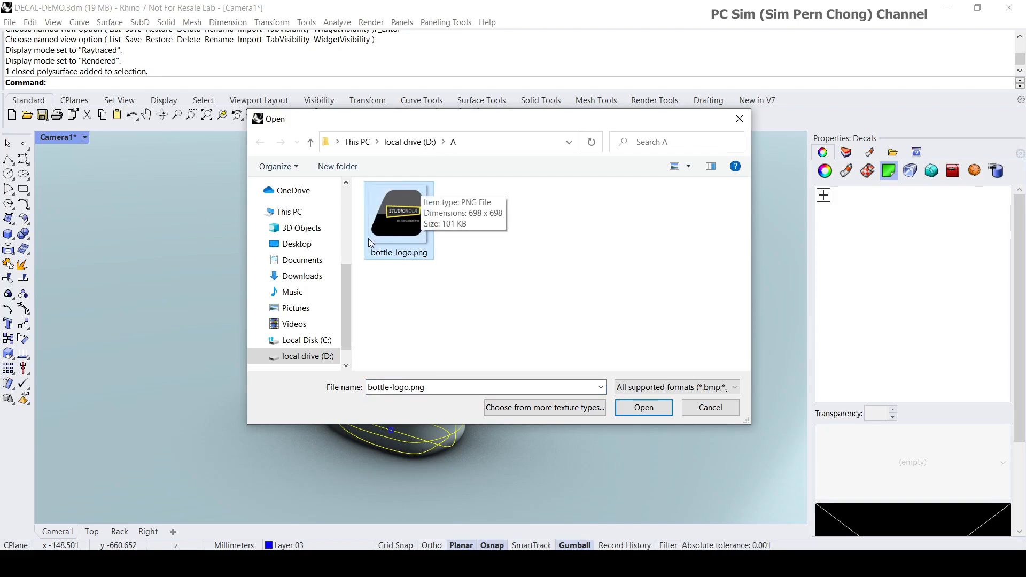
{"action": "mouse_move", "coordinate": [424, 247]}
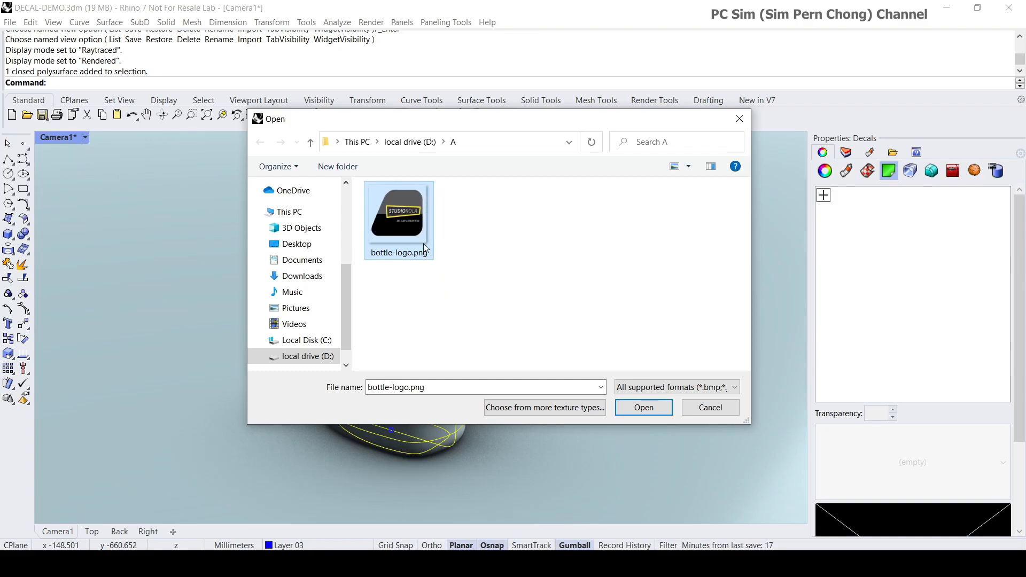
{"action": "mouse_move", "coordinate": [425, 193]}
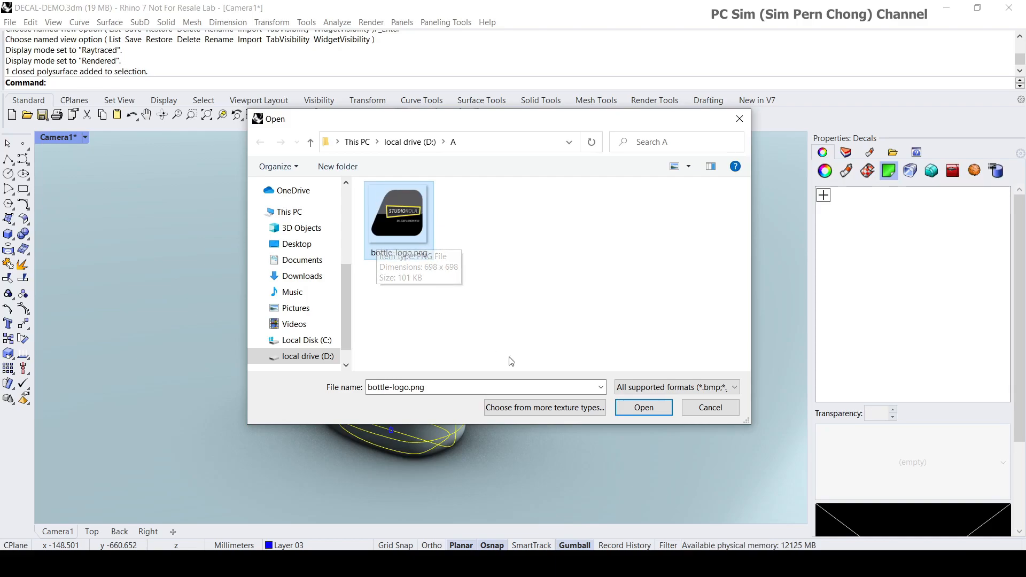
{"action": "left_click", "coordinate": [642, 408]}
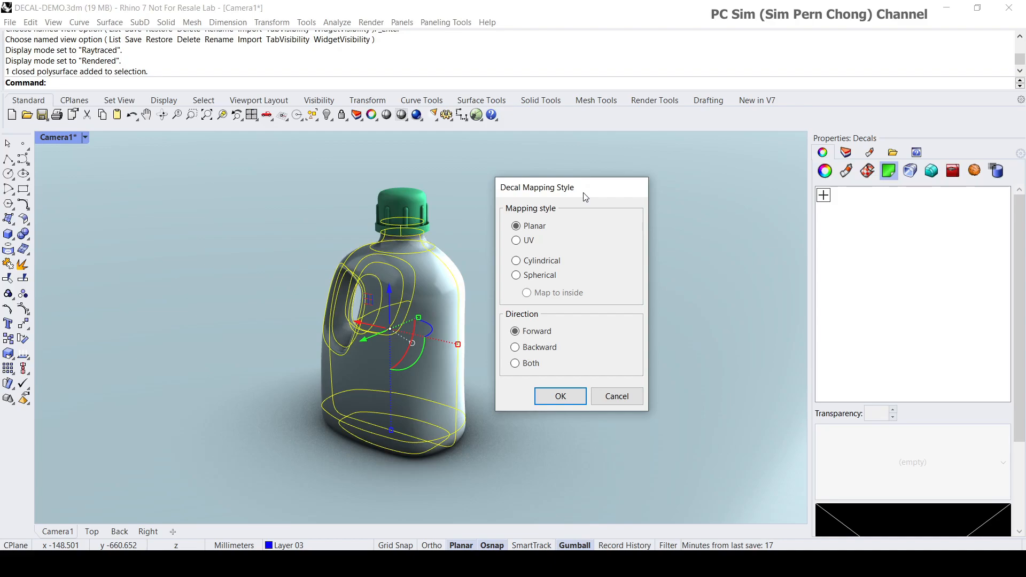
{"action": "mouse_move", "coordinate": [514, 220]}
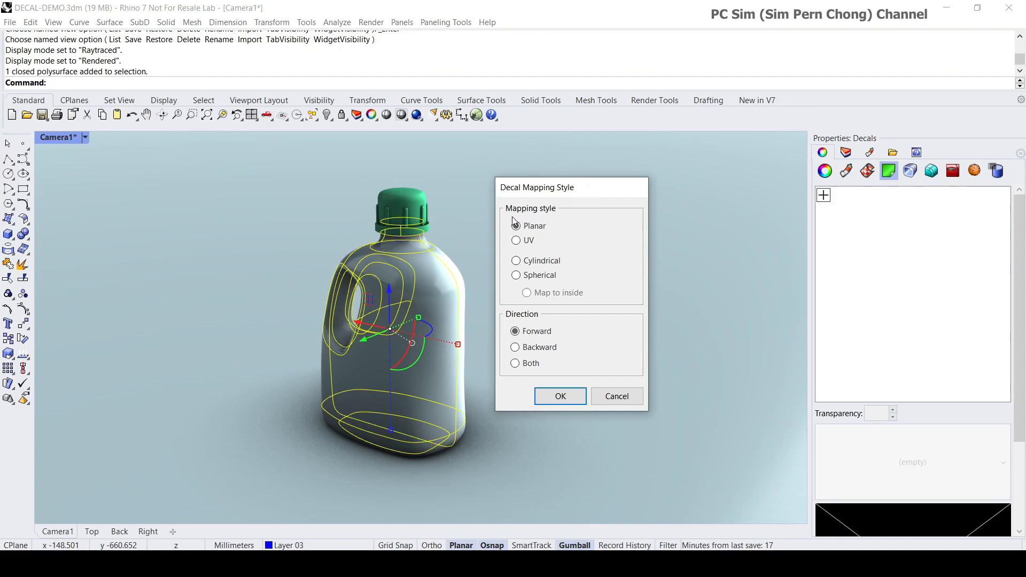
Confirm Planar mapping projected Forward for the logo decal.
{"action": "left_click", "coordinate": [515, 226]}
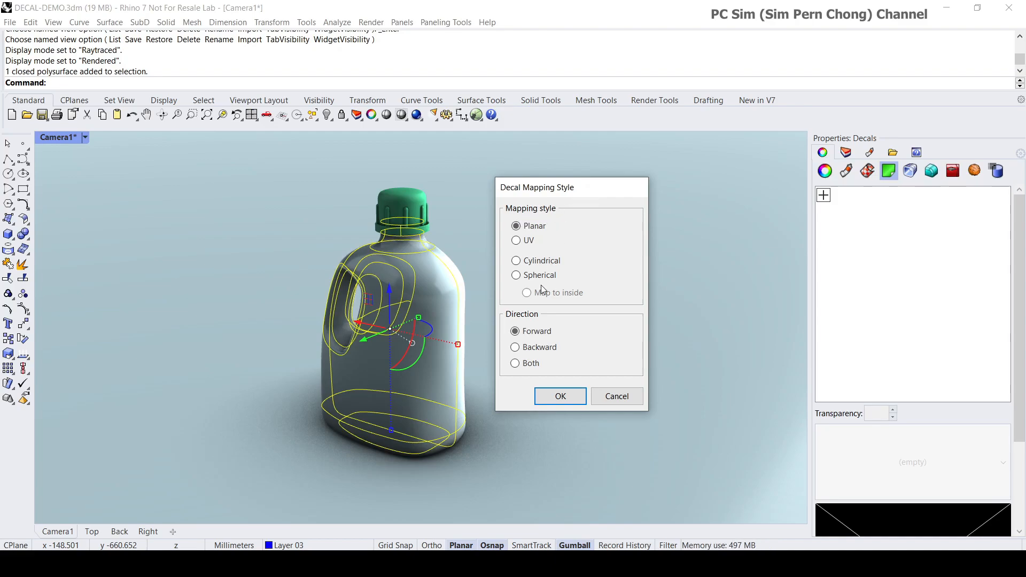
{"action": "mouse_move", "coordinate": [524, 219]}
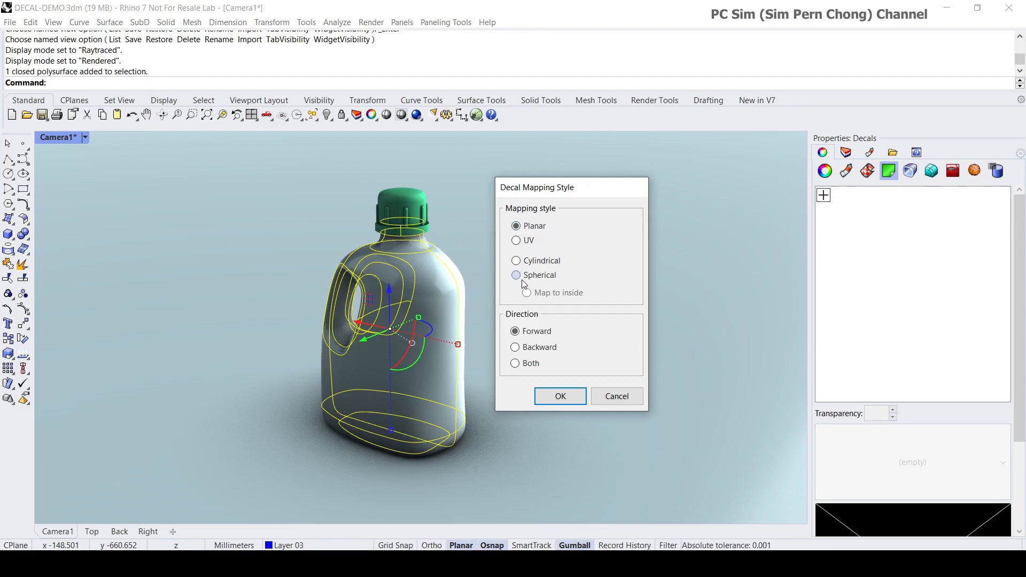
{"action": "mouse_move", "coordinate": [429, 376]}
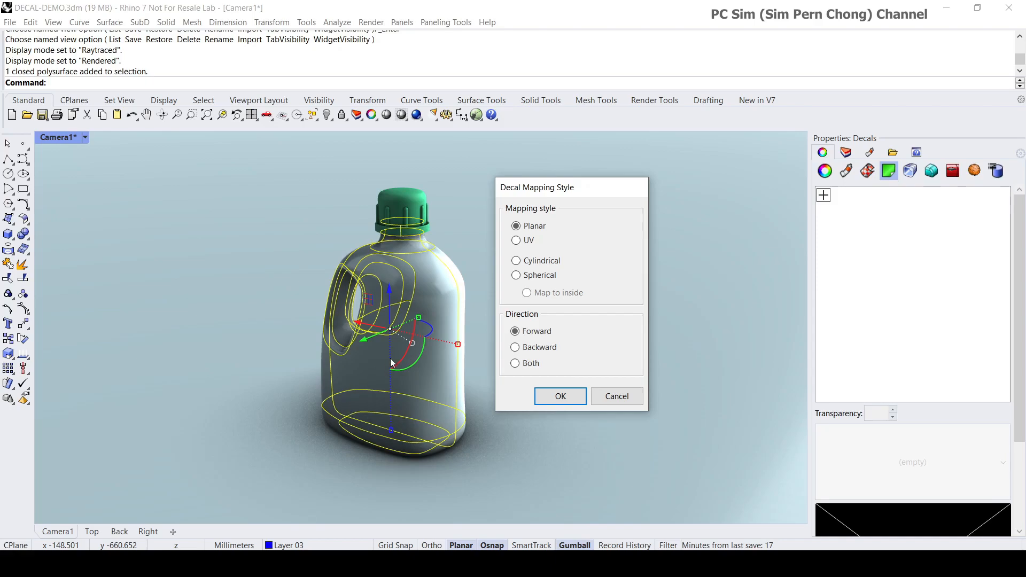
{"action": "mouse_move", "coordinate": [487, 303]}
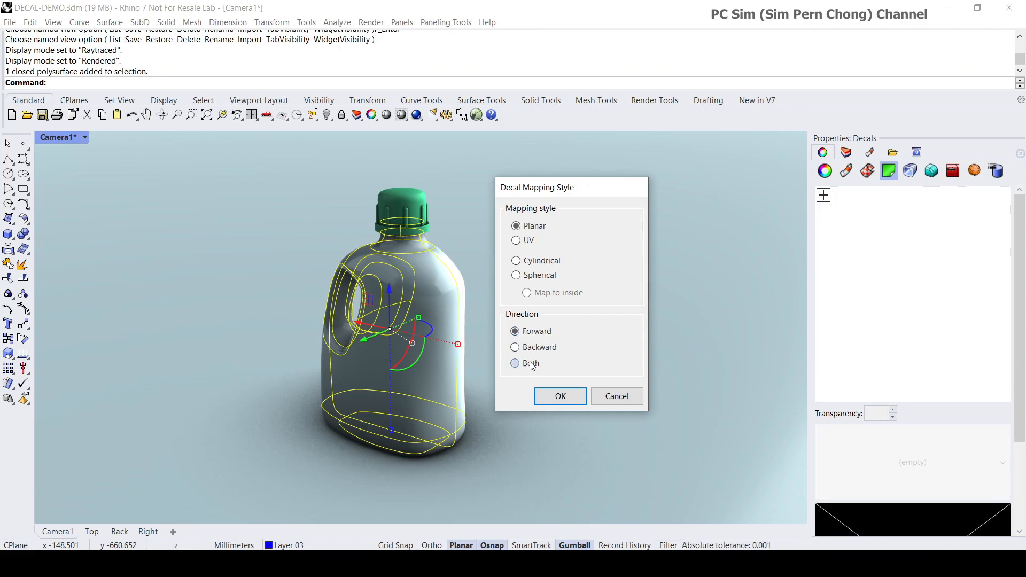
{"action": "mouse_move", "coordinate": [391, 412]}
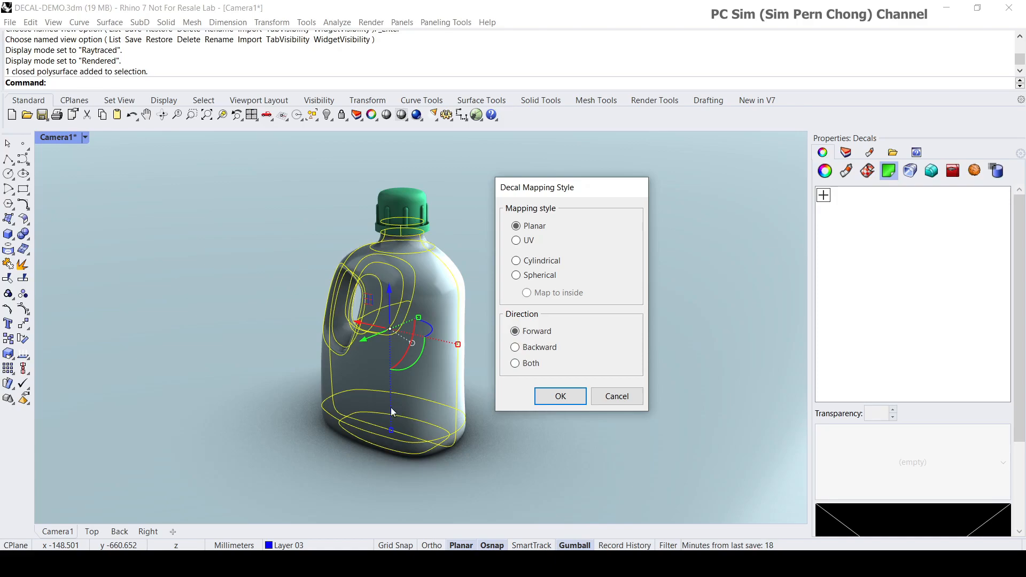
{"action": "mouse_move", "coordinate": [359, 406]}
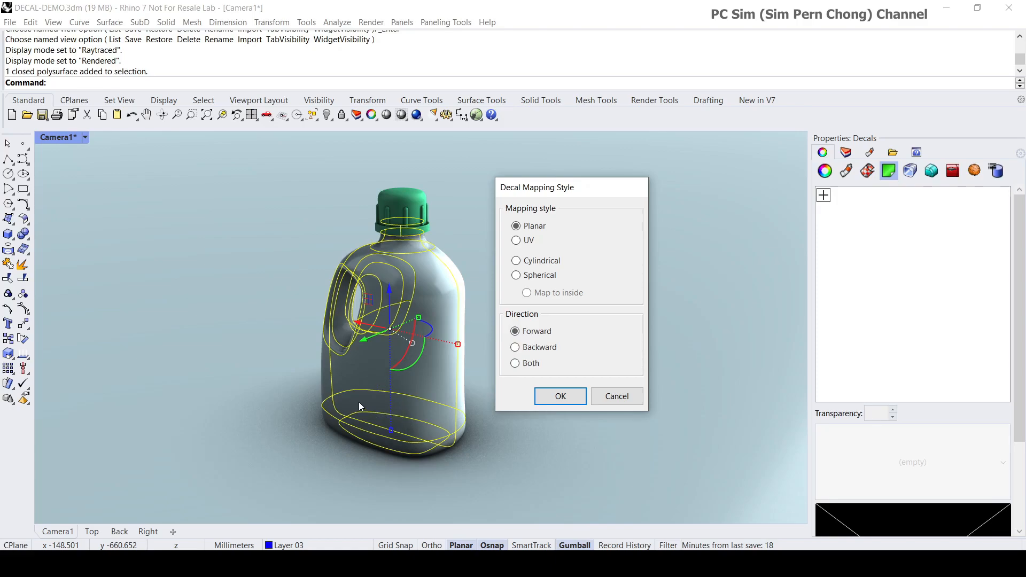
{"action": "mouse_move", "coordinate": [362, 403]}
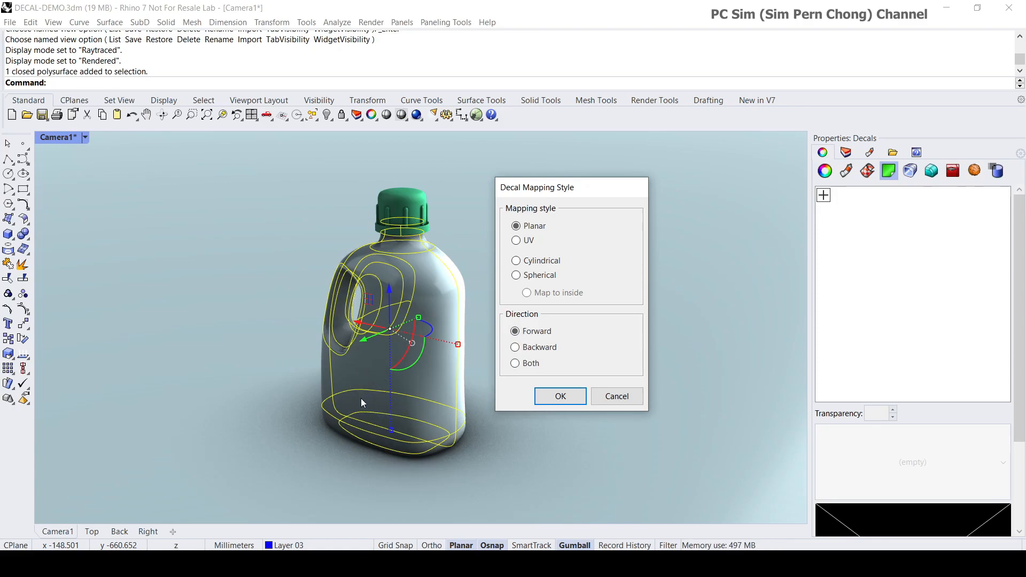
{"action": "mouse_move", "coordinate": [377, 397]}
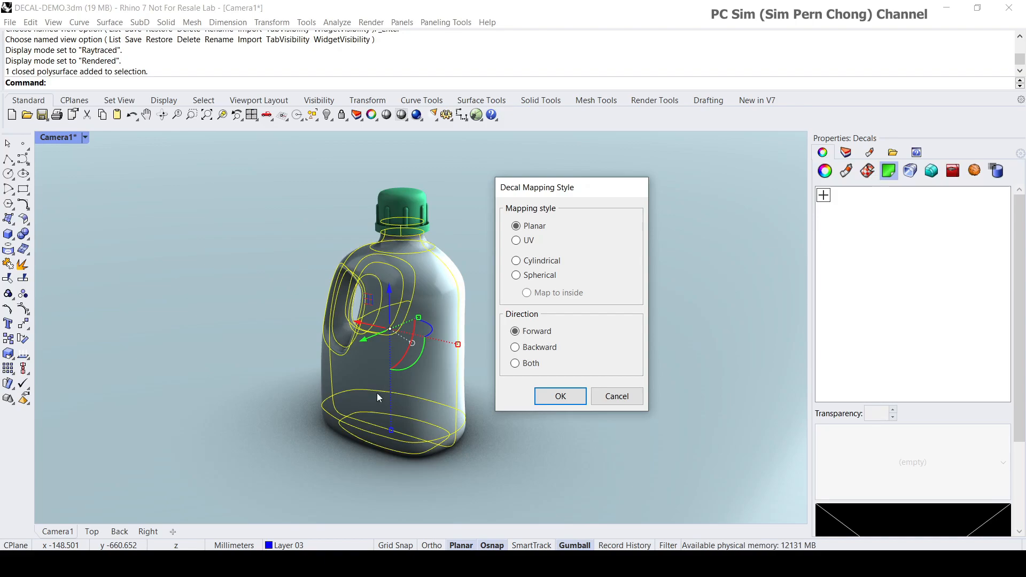
{"action": "mouse_move", "coordinate": [360, 399]}
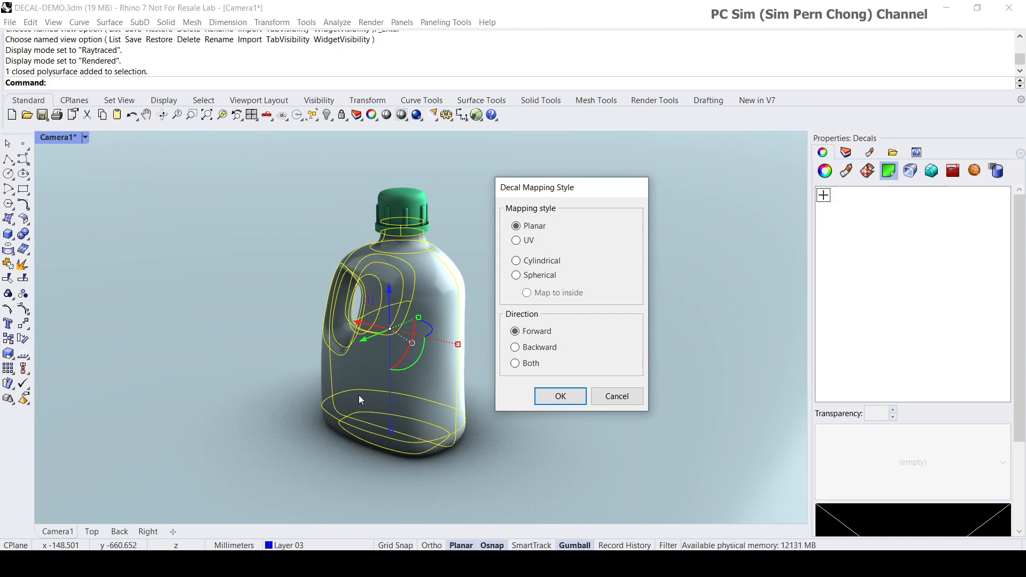
{"action": "mouse_move", "coordinate": [394, 354]}
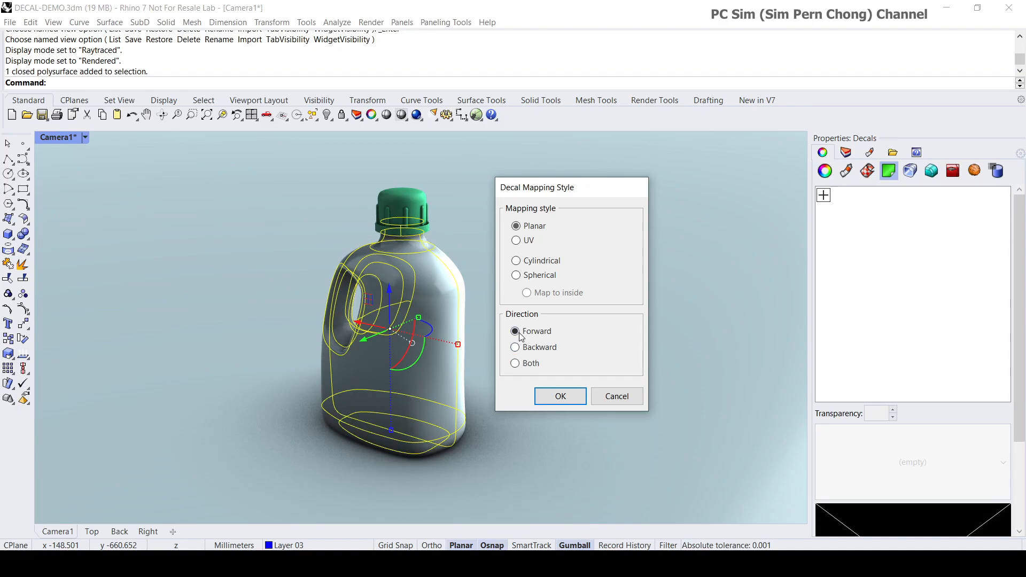
{"action": "left_click", "coordinate": [559, 396]}
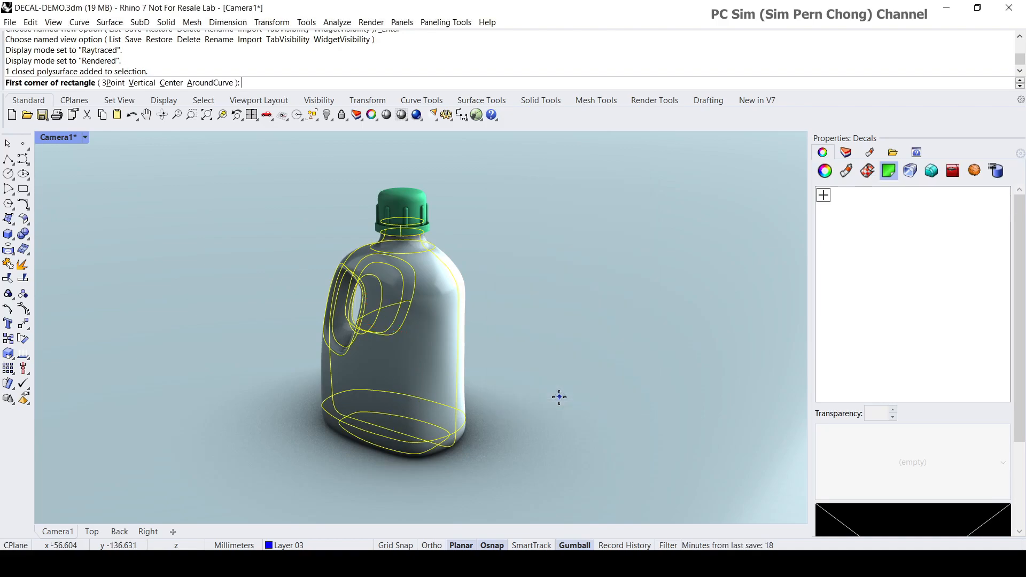
{"action": "mouse_move", "coordinate": [559, 381]}
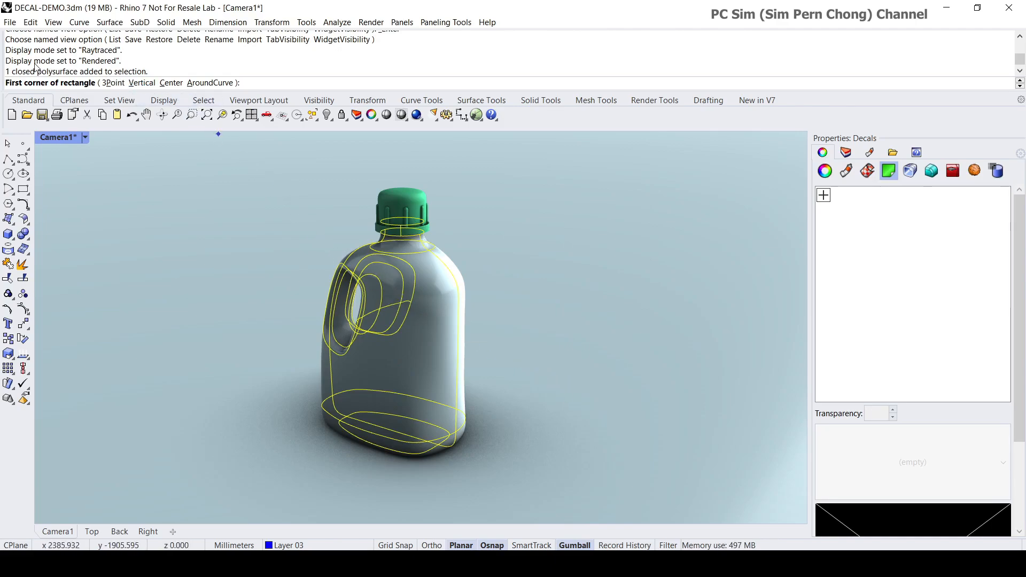
{"action": "mouse_move", "coordinate": [136, 183]}
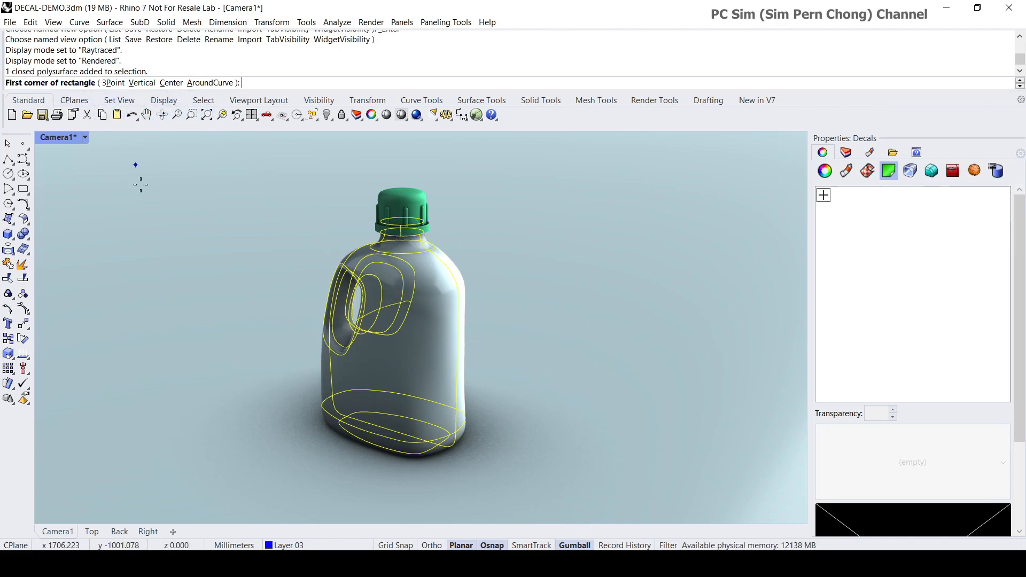
{"action": "mouse_move", "coordinate": [484, 398]}
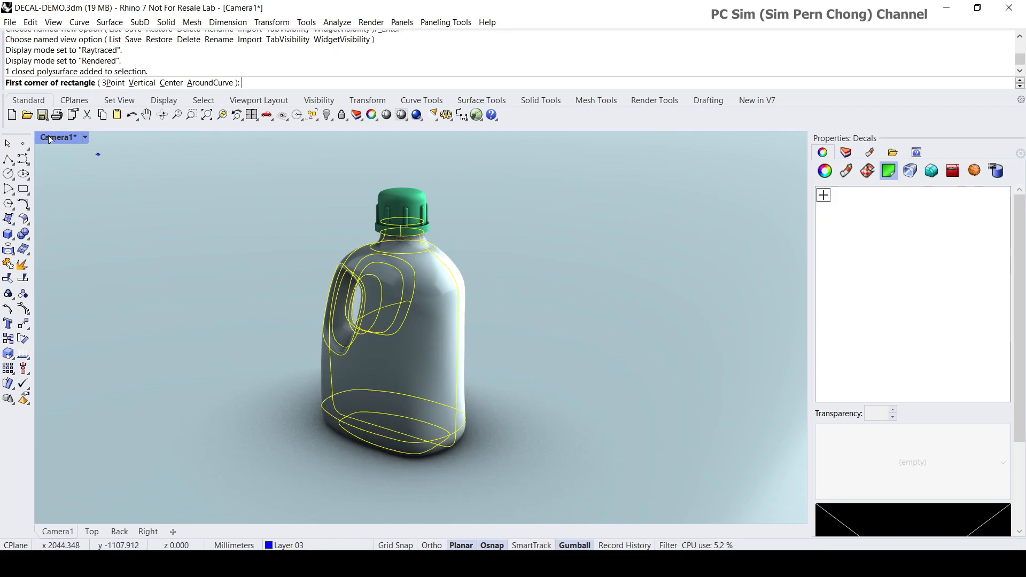
Pick the decal rectangle over the bottle front in the Back view.
{"action": "left_click", "coordinate": [119, 531]}
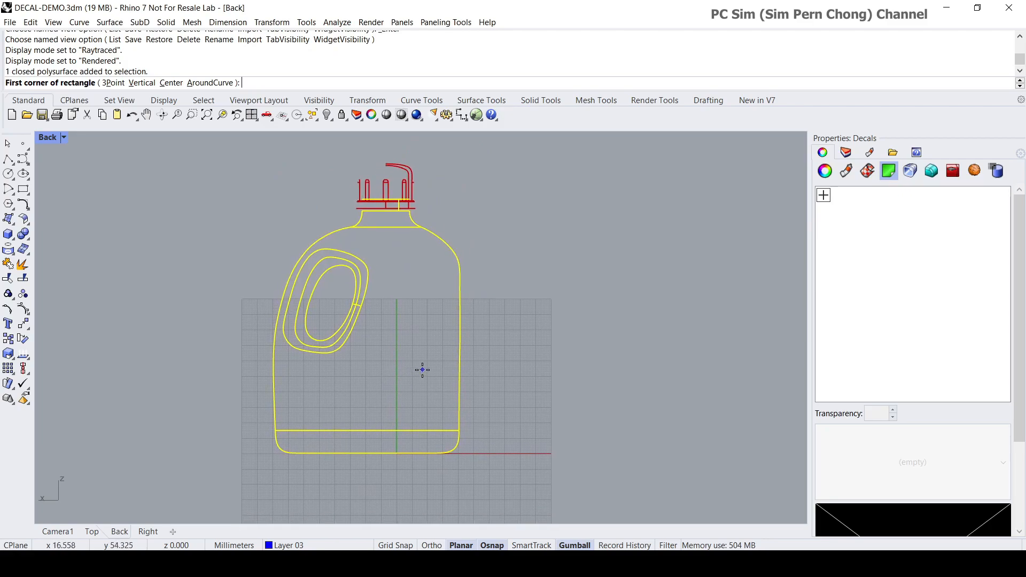
{"action": "mouse_move", "coordinate": [347, 386]}
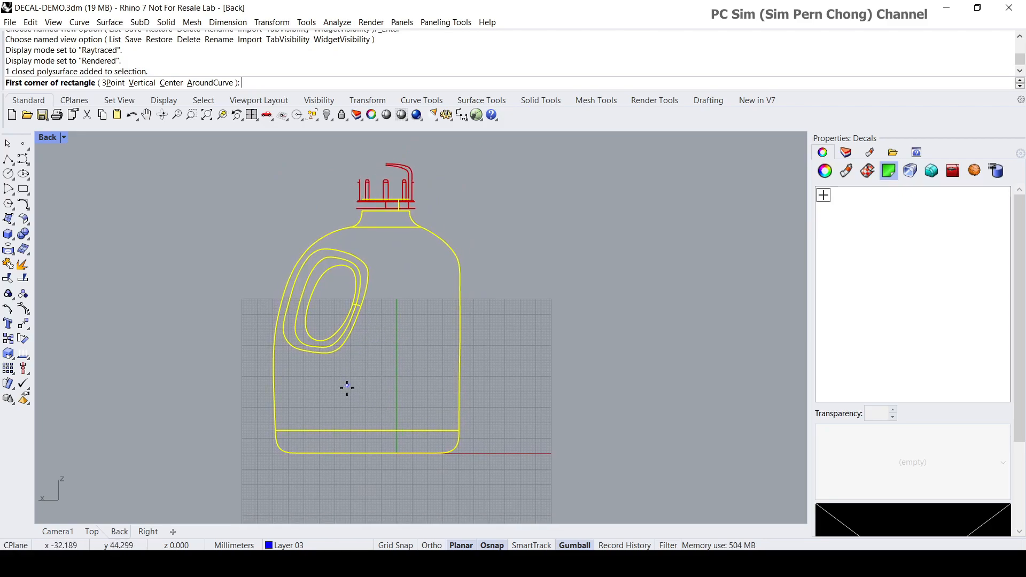
{"action": "mouse_move", "coordinate": [304, 200]}
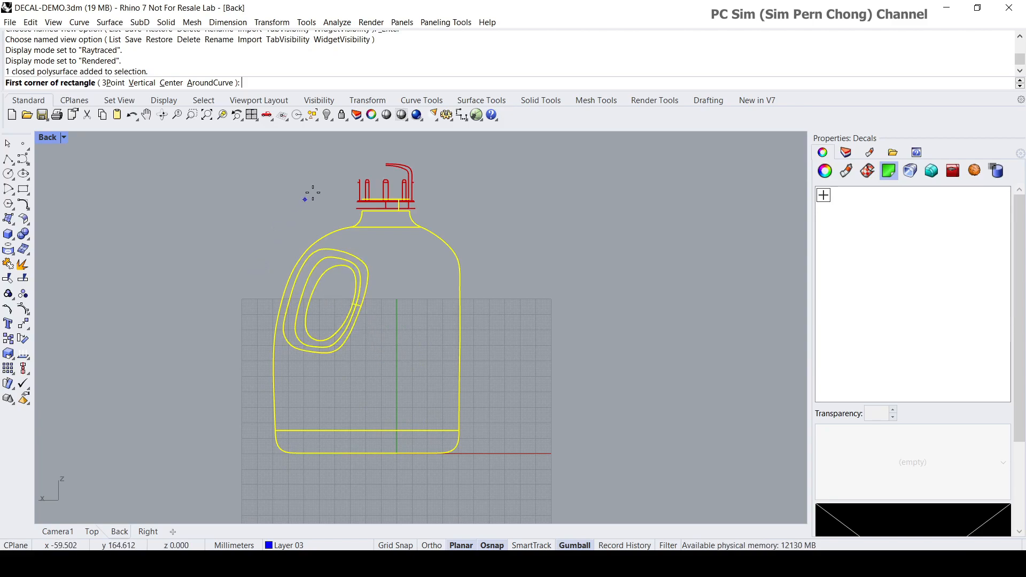
{"action": "mouse_move", "coordinate": [359, 341]}
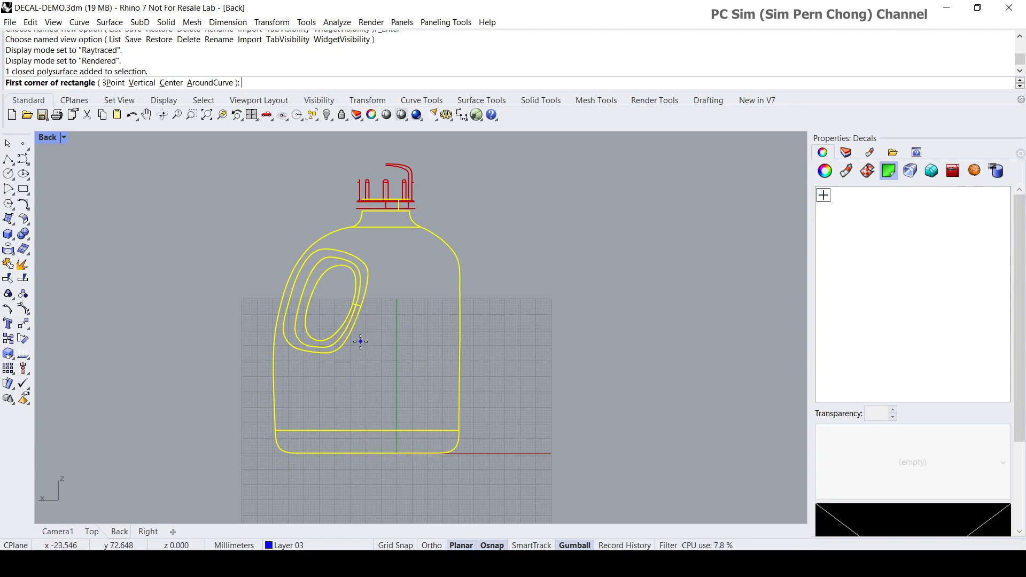
{"action": "left_click", "coordinate": [360, 342]}
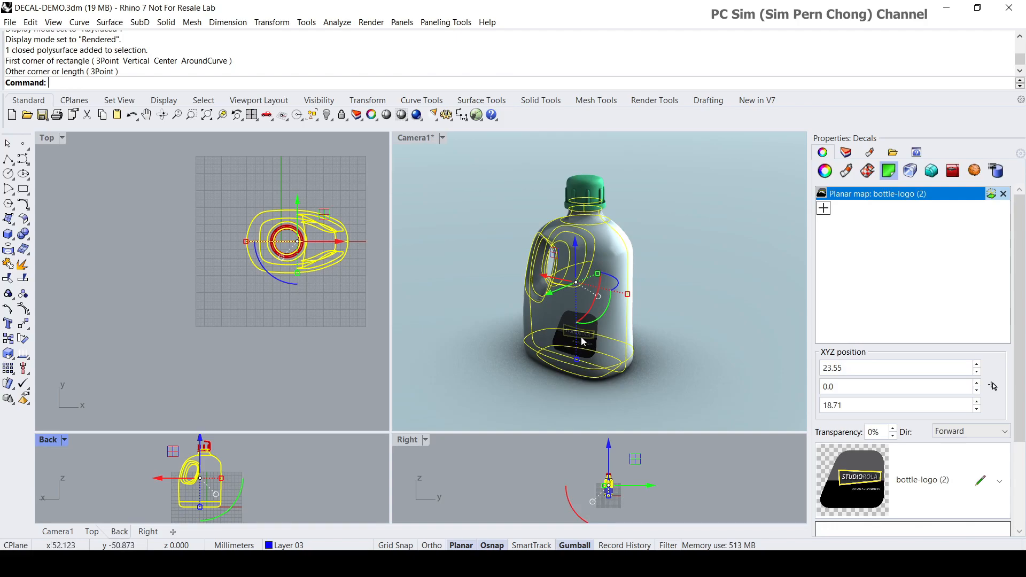
{"action": "mouse_move", "coordinate": [561, 329]}
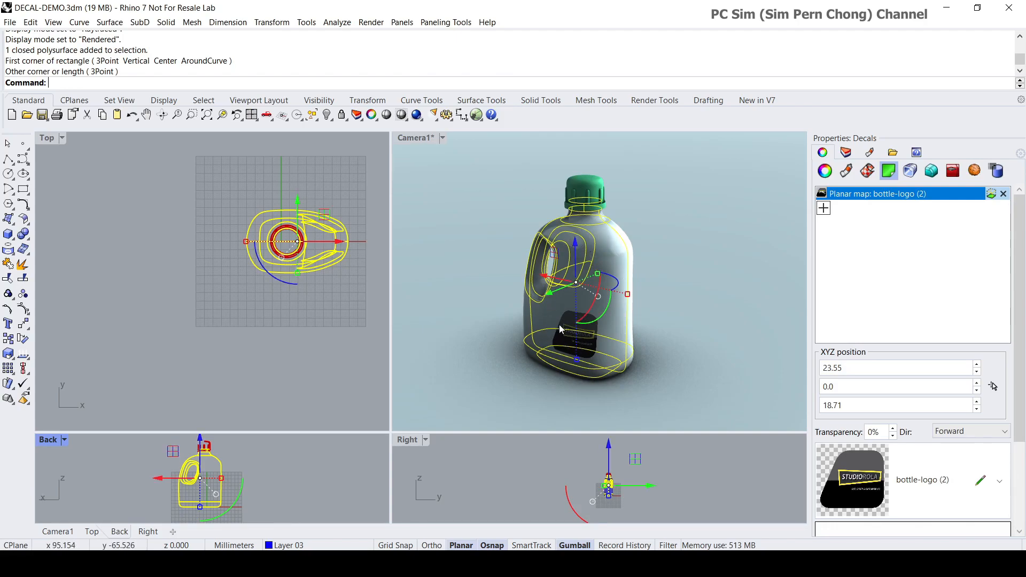
{"action": "mouse_move", "coordinate": [74, 438]}
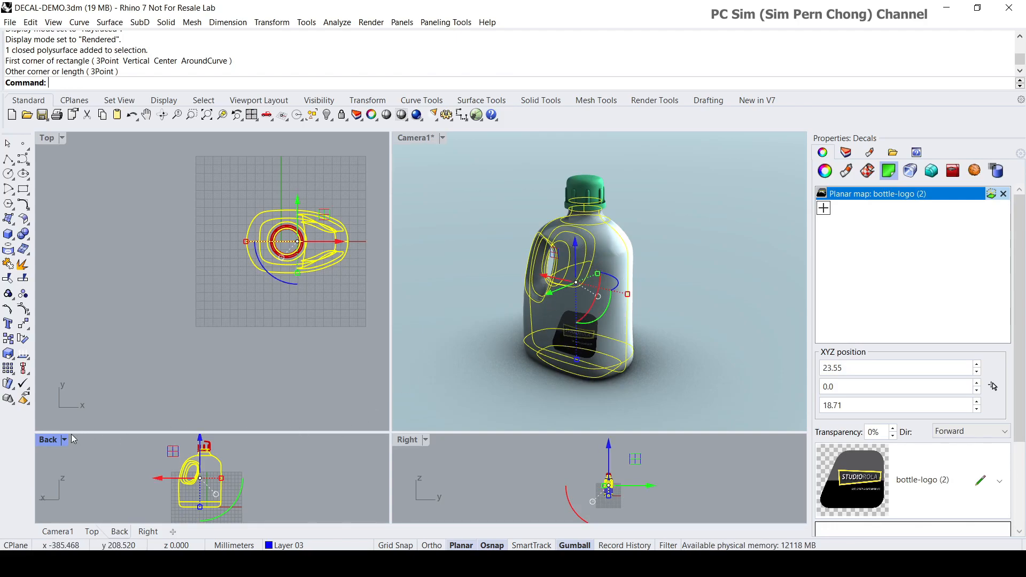
{"action": "left_click", "coordinate": [45, 138]}
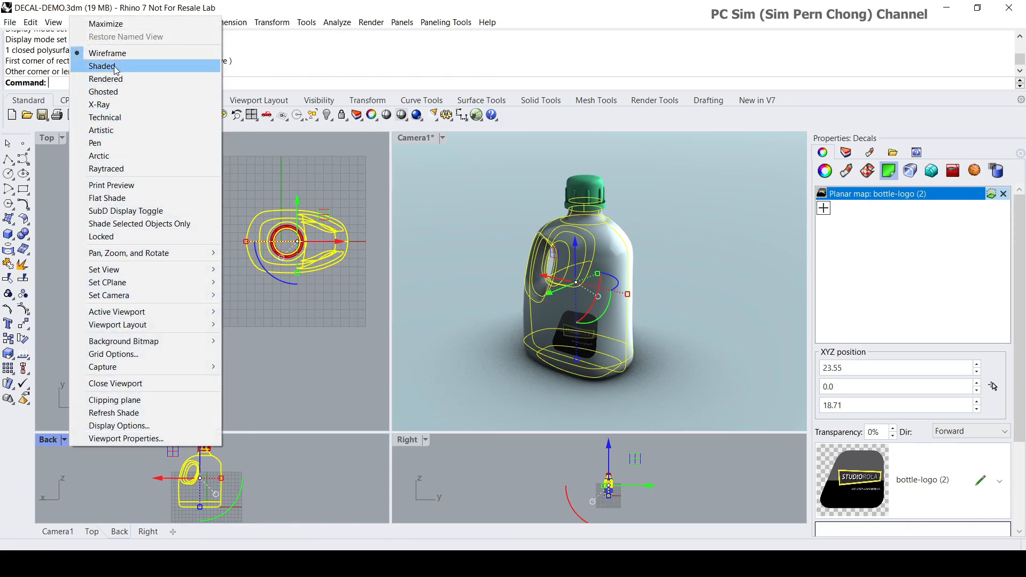
Show the Back view Rendered and set Camera1 to Wireframe display.
{"action": "left_click", "coordinate": [105, 78]}
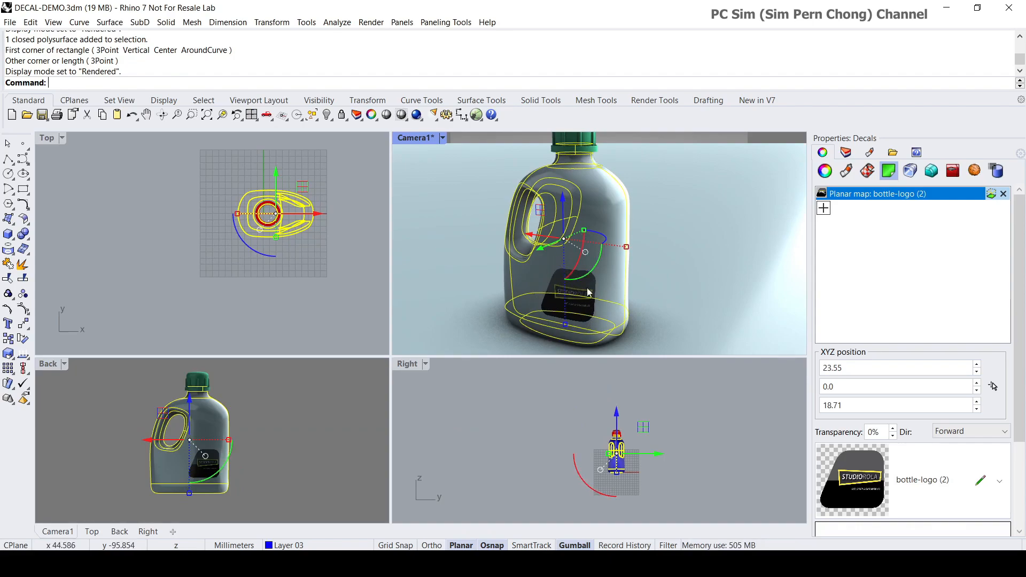
{"action": "mouse_move", "coordinate": [555, 275]}
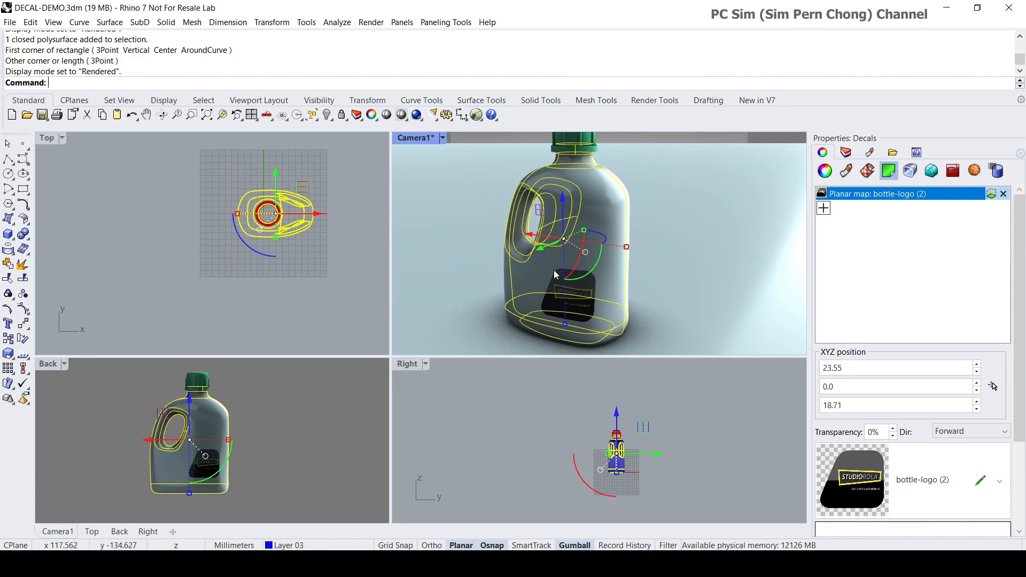
{"action": "mouse_move", "coordinate": [867, 234]}
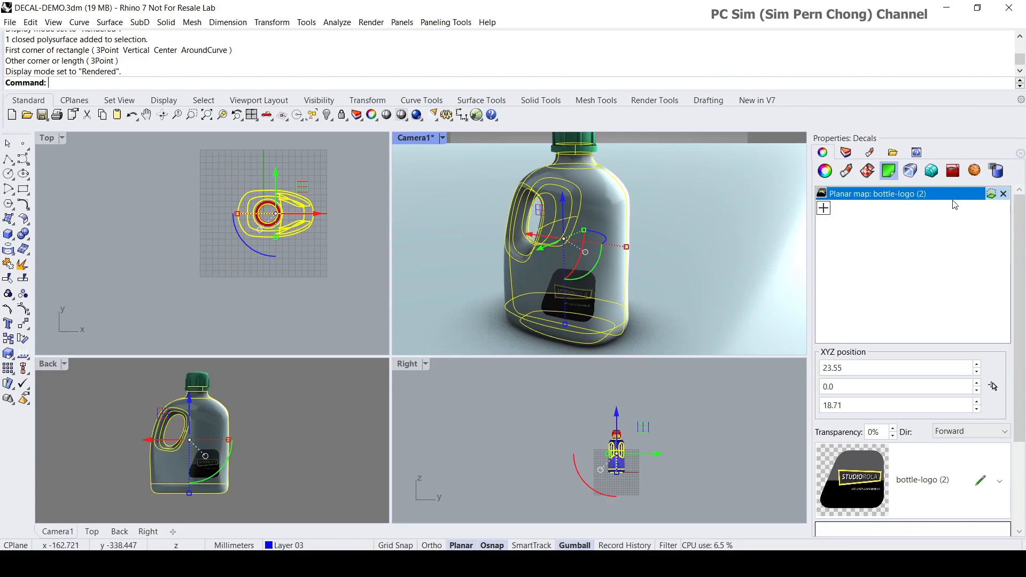
{"action": "mouse_move", "coordinate": [992, 193]}
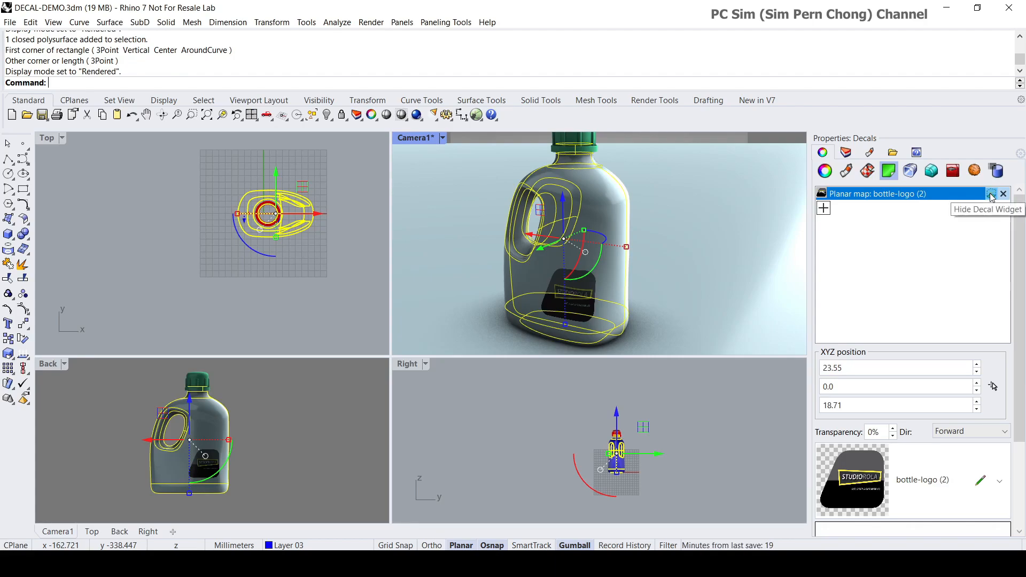
{"action": "mouse_move", "coordinate": [603, 276]}
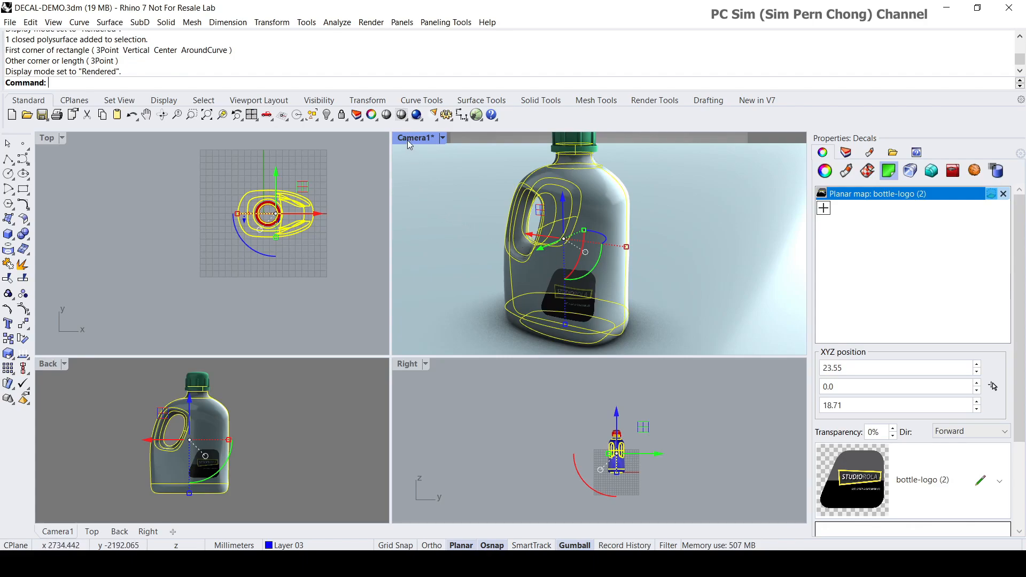
{"action": "left_click", "coordinate": [442, 138]}
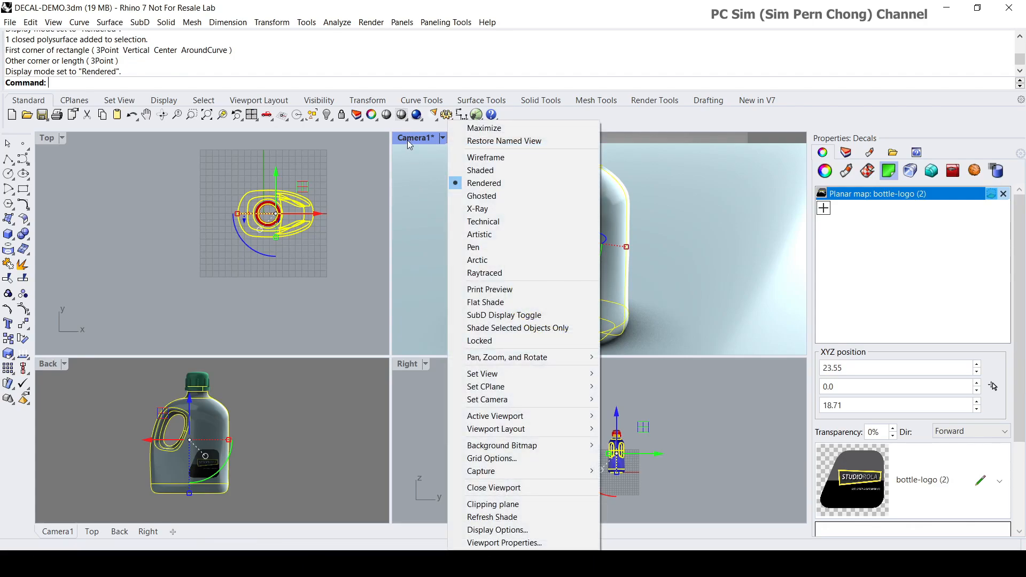
{"action": "mouse_move", "coordinate": [504, 141]}
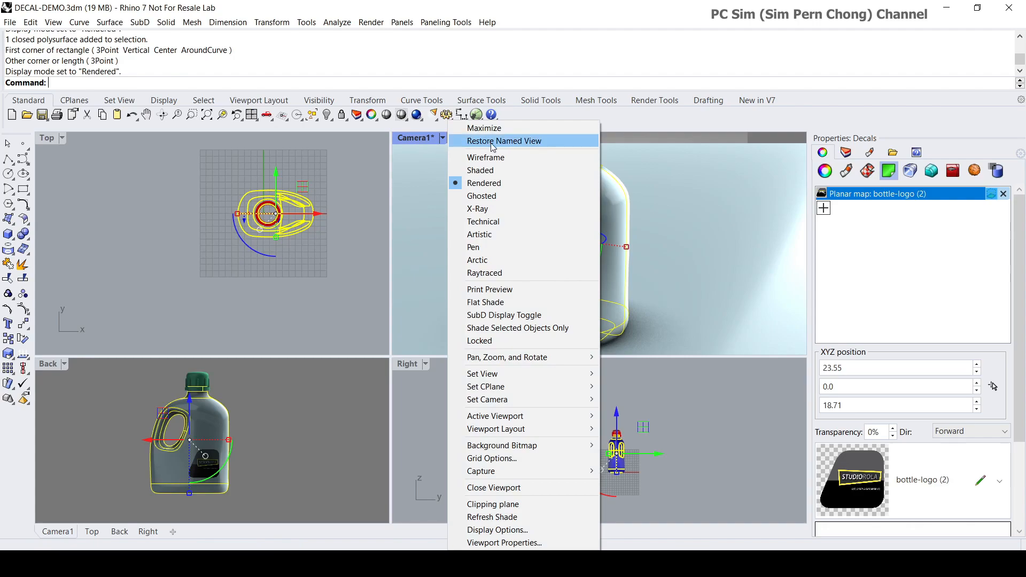
{"action": "mouse_move", "coordinate": [479, 170]}
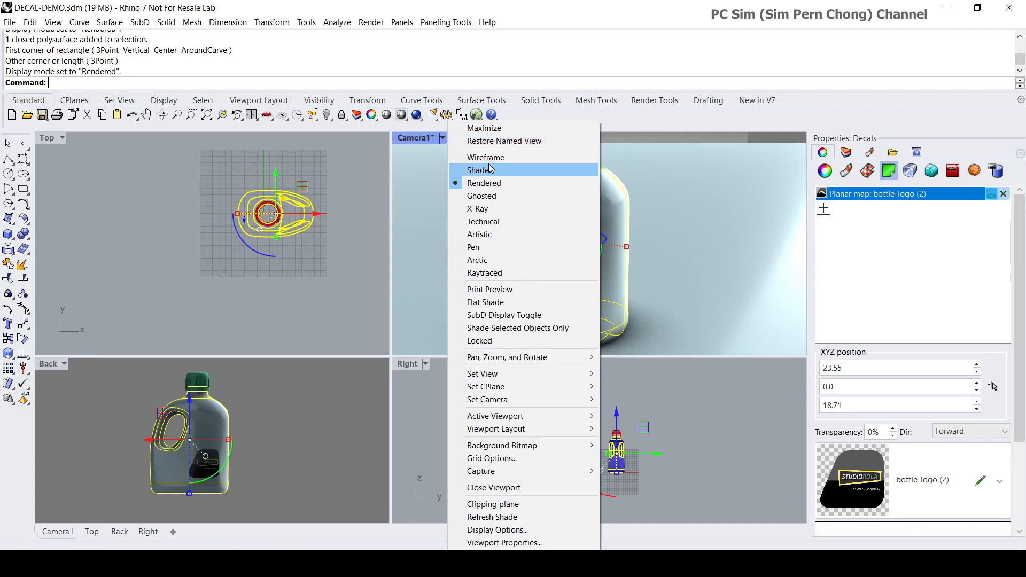
{"action": "left_click", "coordinate": [485, 157]}
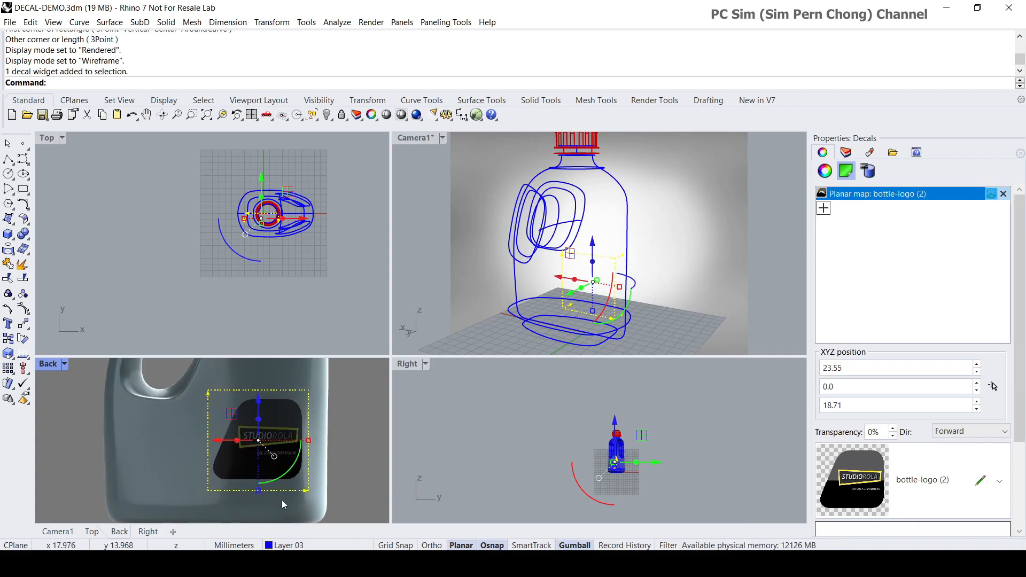
{"action": "mouse_move", "coordinate": [589, 308]}
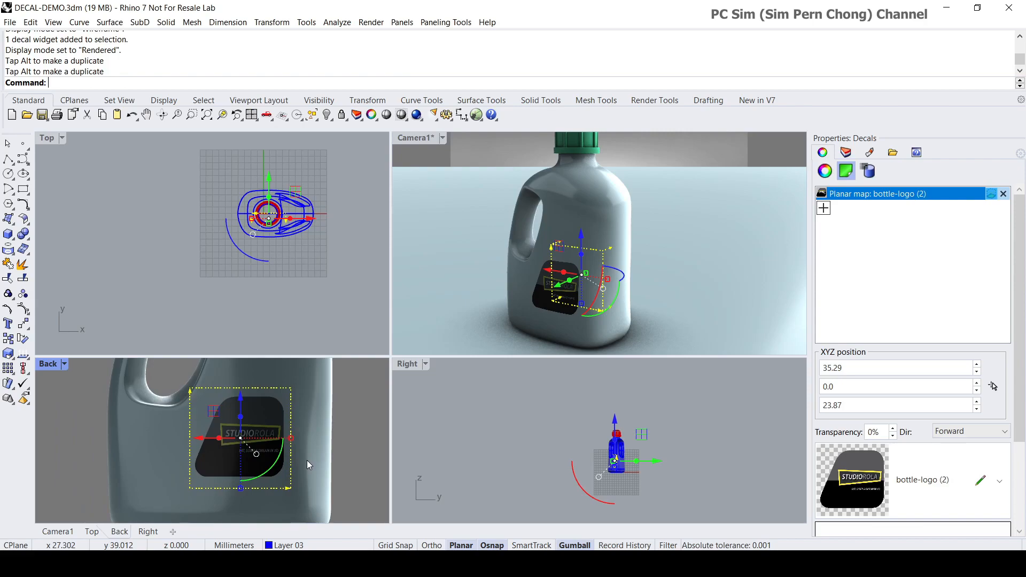
{"action": "mouse_move", "coordinate": [292, 443]}
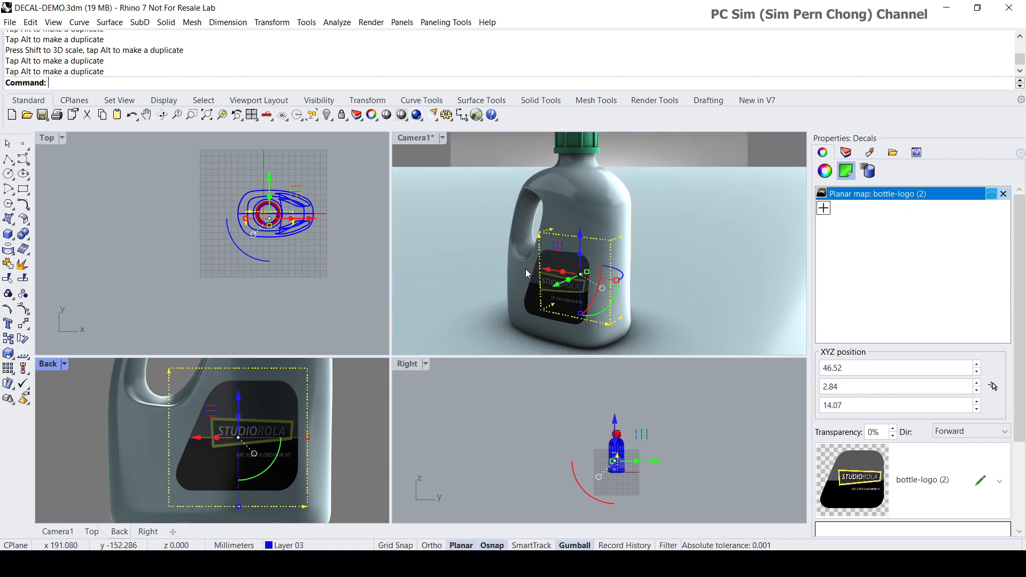
{"action": "mouse_move", "coordinate": [854, 485]}
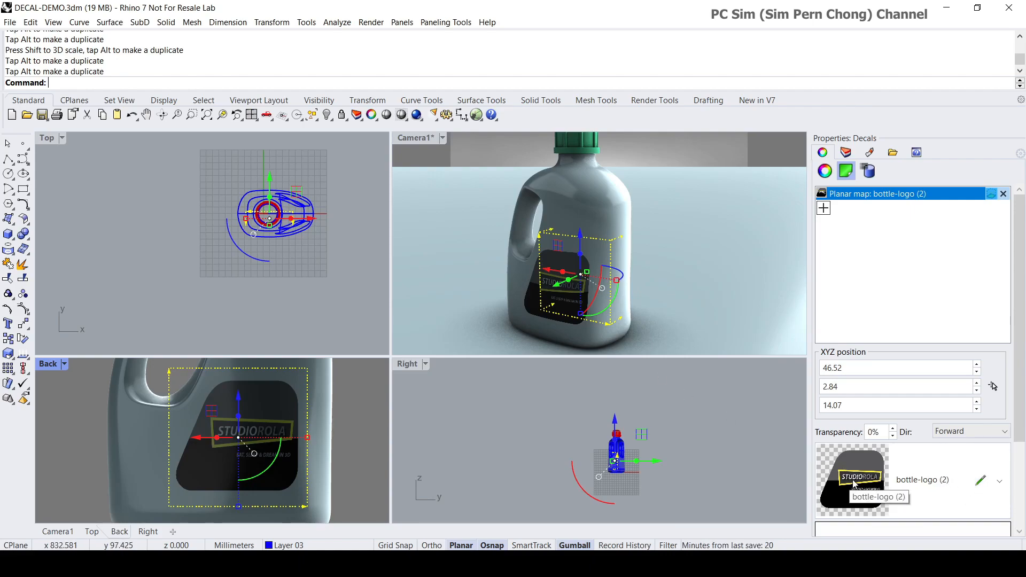
{"action": "mouse_move", "coordinate": [975, 485]}
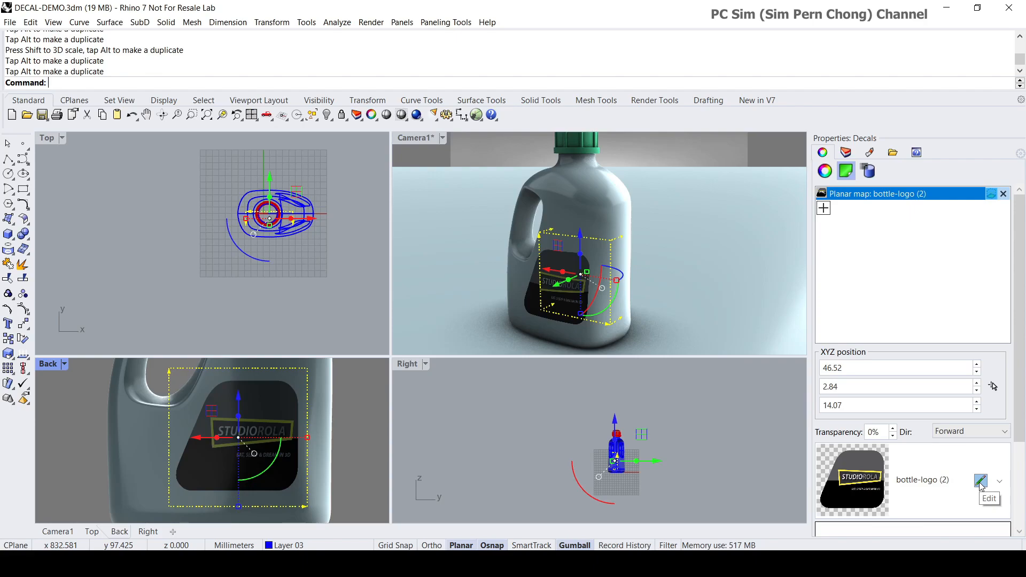
Disable Use alpha channel for the bottle-logo decal texture.
{"action": "left_click", "coordinate": [980, 481]}
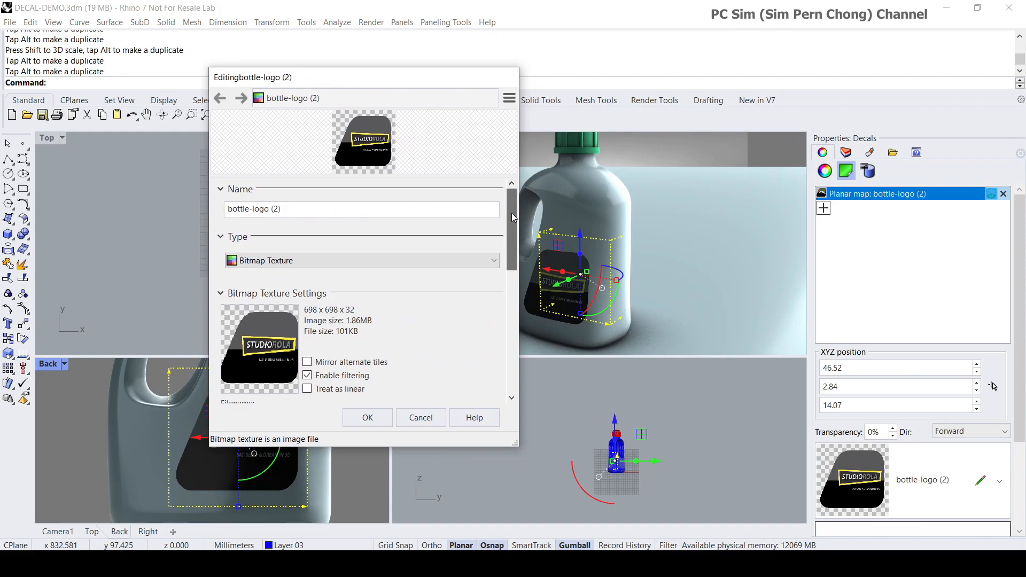
{"action": "scroll", "scroll_direction": "down", "scroll_amount": 3}
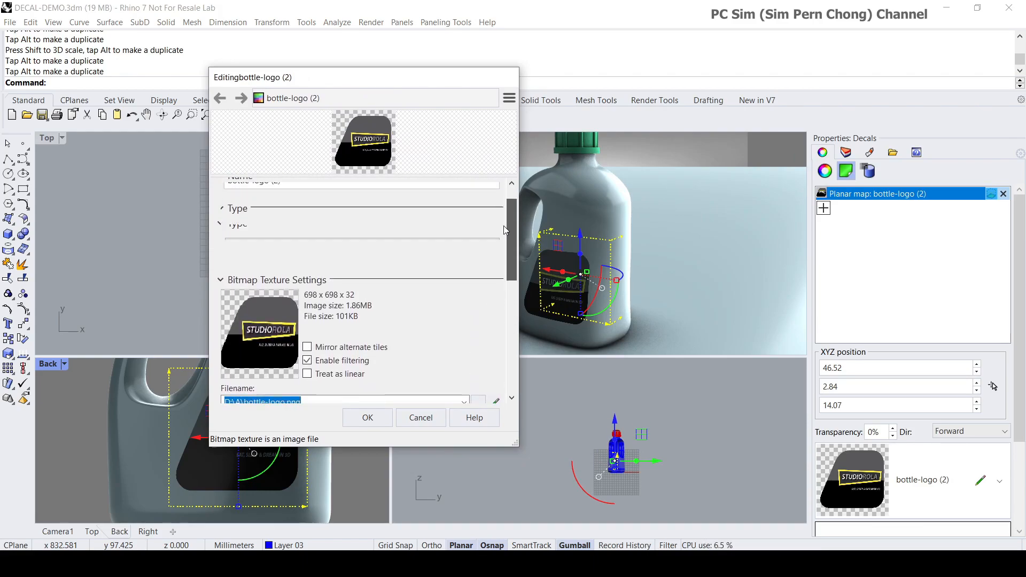
{"action": "scroll", "scroll_direction": "down", "scroll_amount": 3}
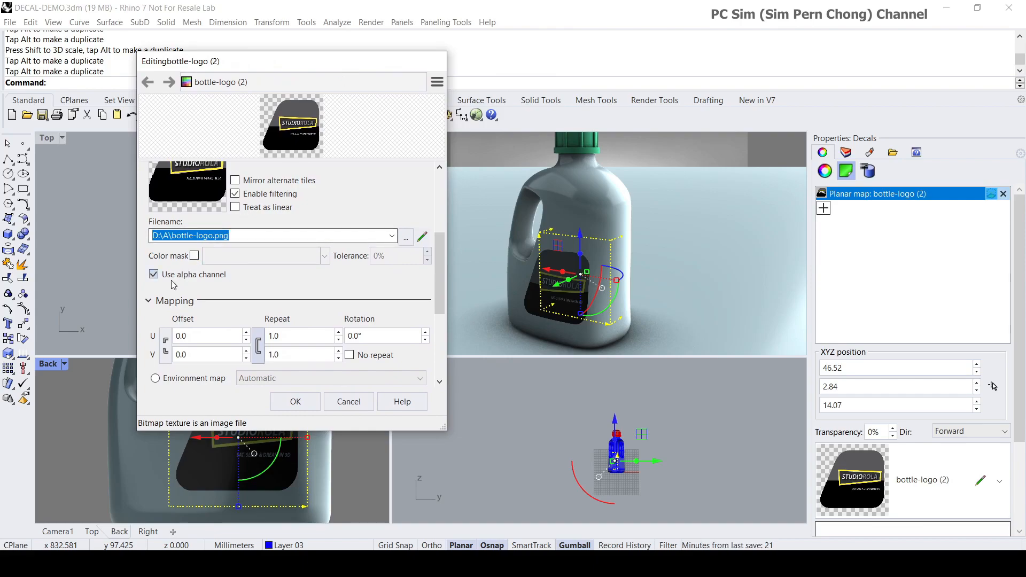
{"action": "mouse_move", "coordinate": [200, 280]}
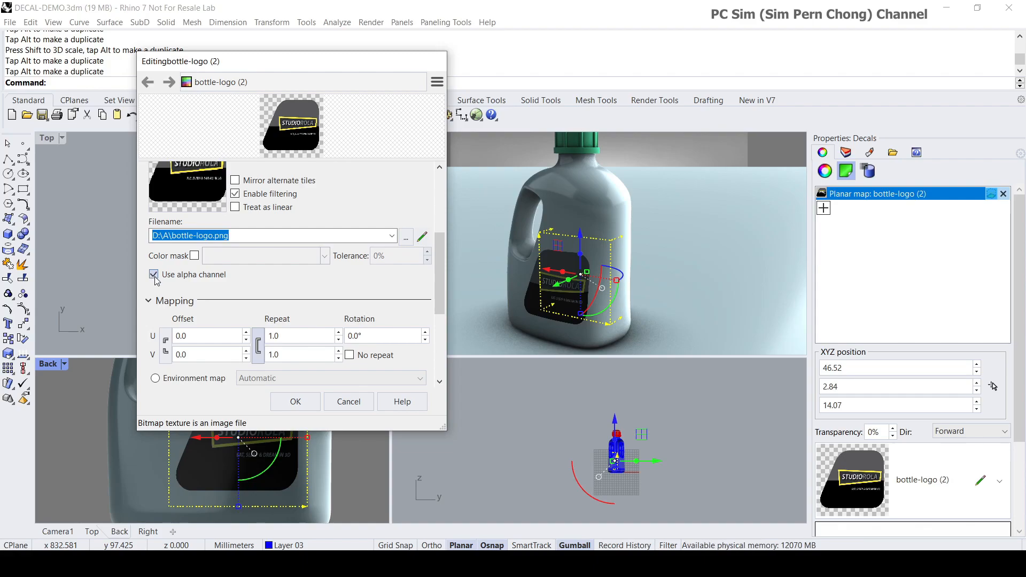
{"action": "left_click", "coordinate": [152, 275]}
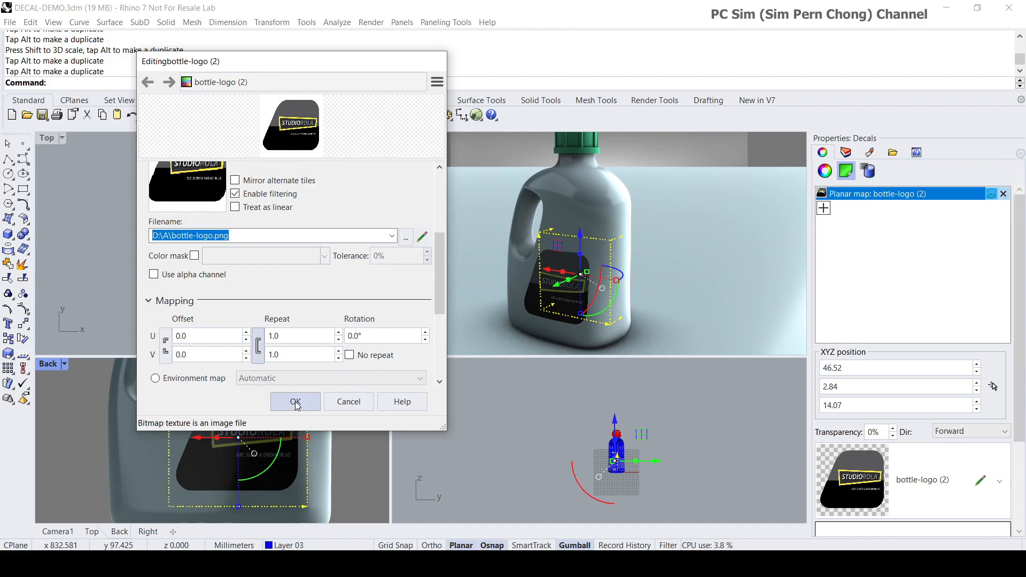
{"action": "left_click", "coordinate": [295, 401]}
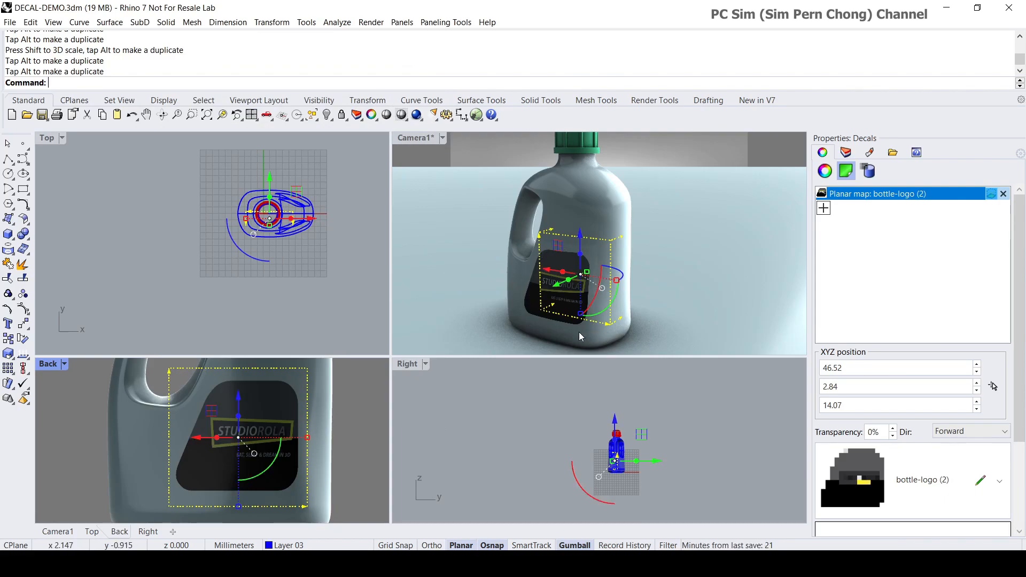
{"action": "mouse_move", "coordinate": [536, 246]}
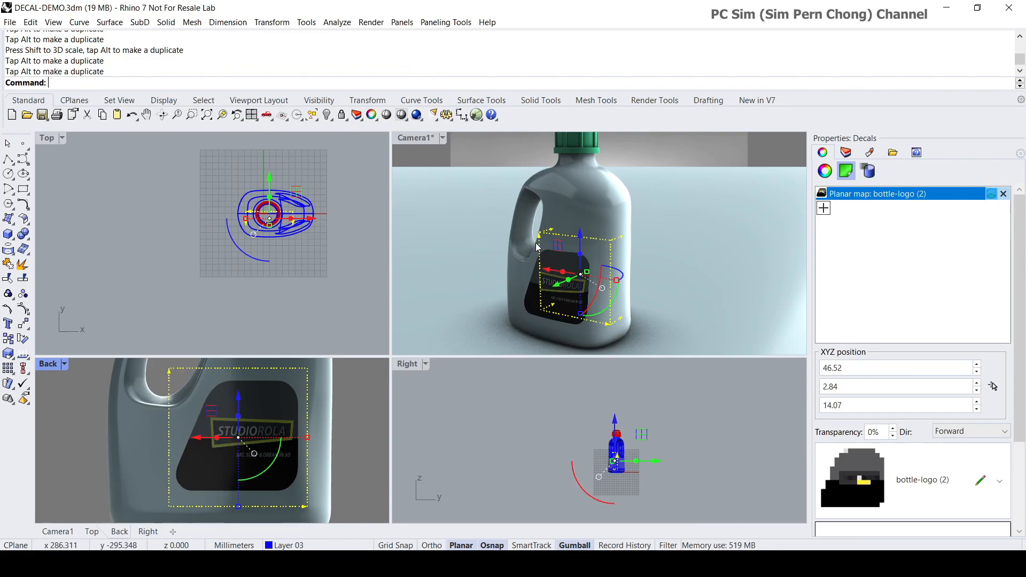
{"action": "mouse_move", "coordinate": [566, 334]}
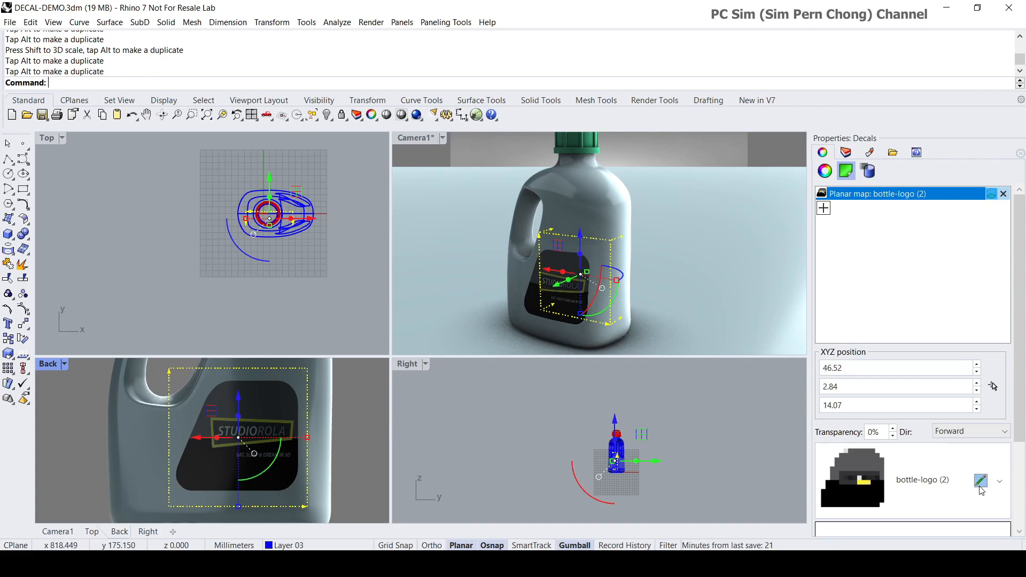
Re-enable Use alpha channel for the bottle-logo decal texture.
{"action": "left_click", "coordinate": [980, 481]}
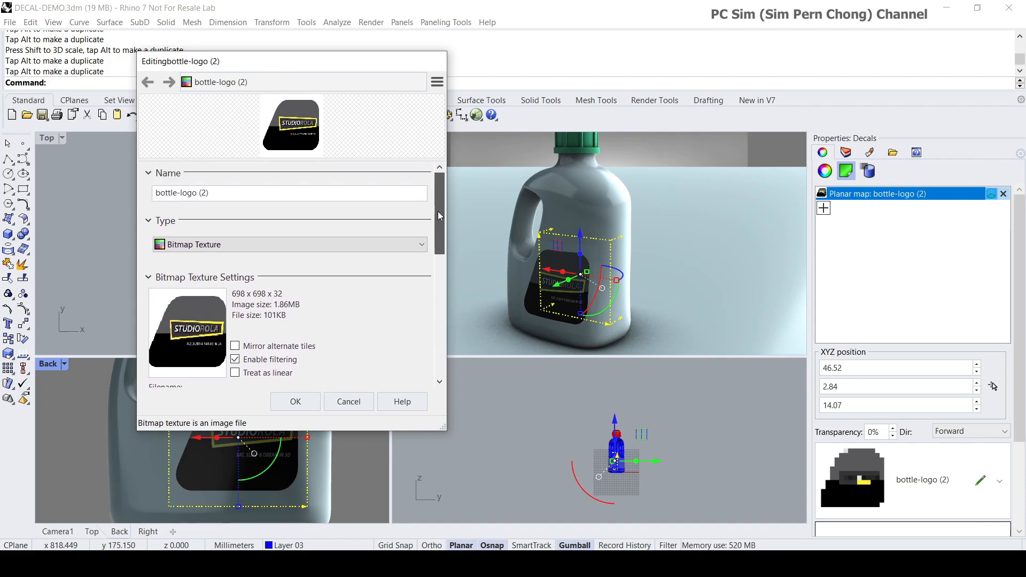
{"action": "scroll", "scroll_direction": "down", "scroll_amount": 3}
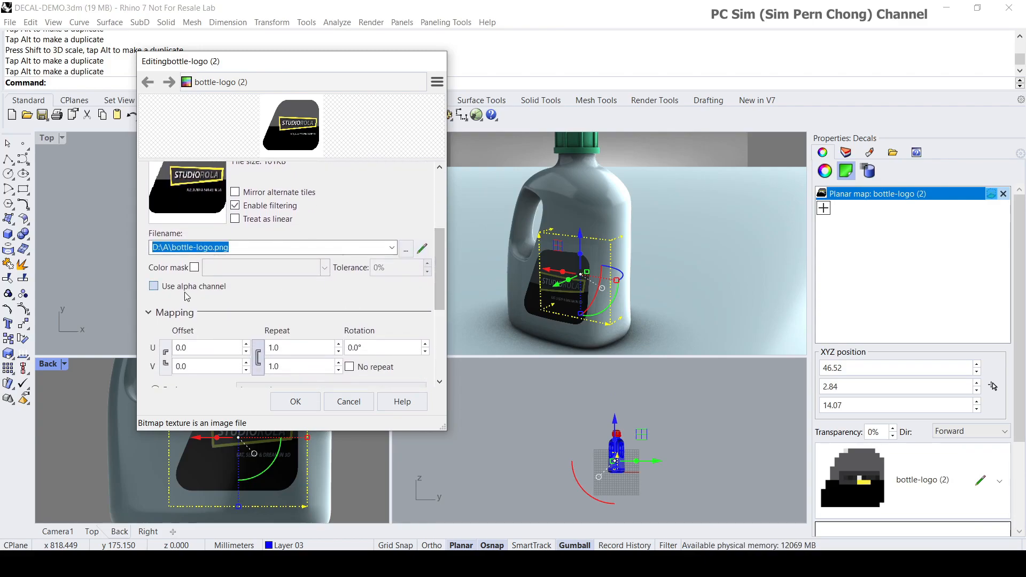
{"action": "left_click", "coordinate": [153, 287]}
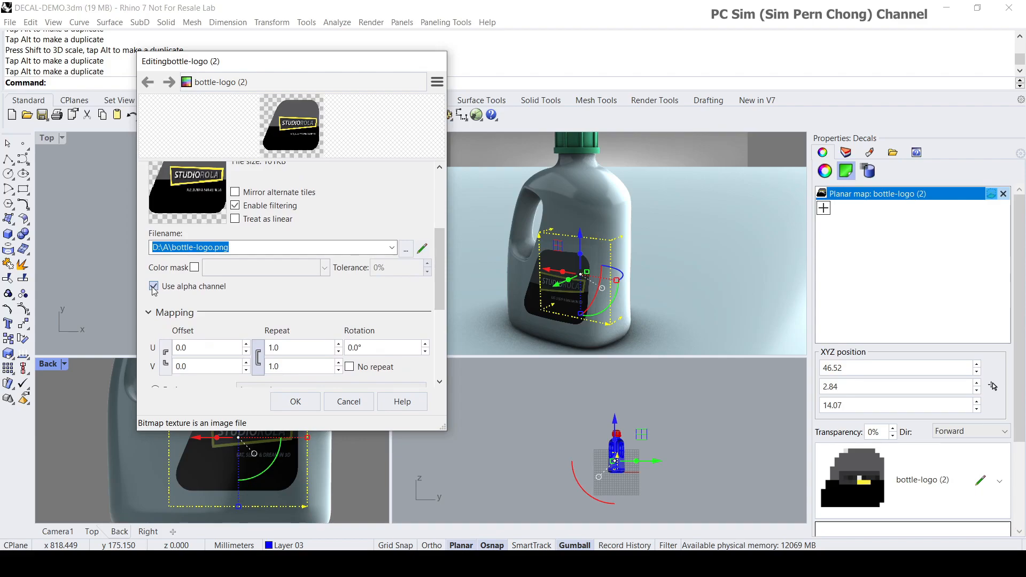
{"action": "scroll", "scroll_direction": "down", "scroll_amount": 3}
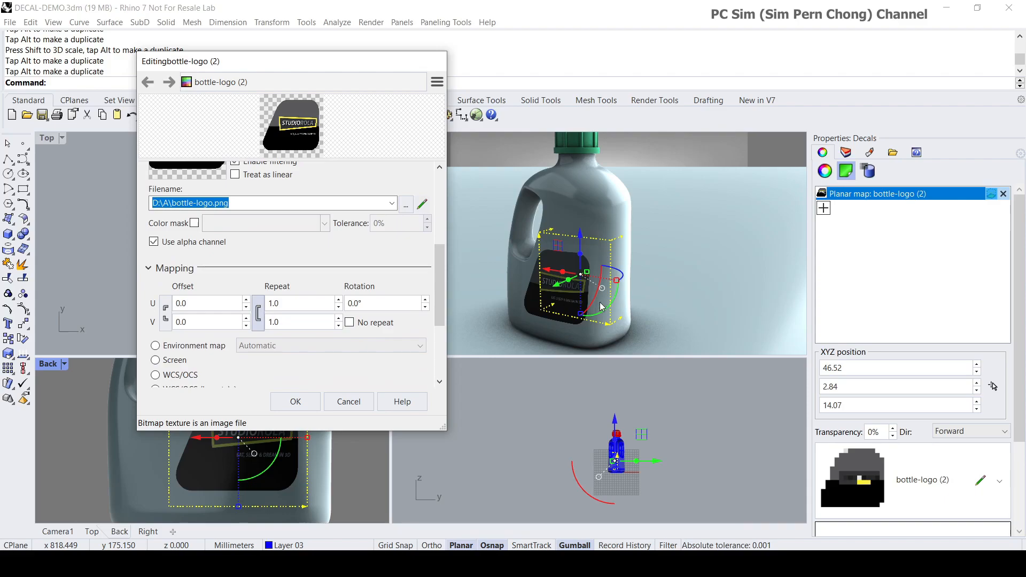
{"action": "mouse_move", "coordinate": [493, 262]}
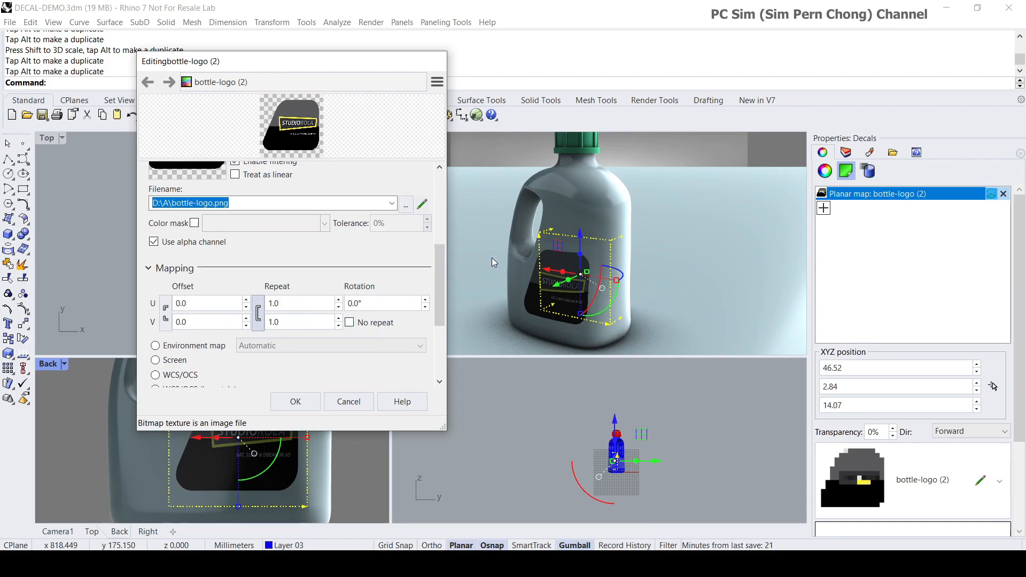
{"action": "scroll", "scroll_direction": "up", "scroll_amount": 3}
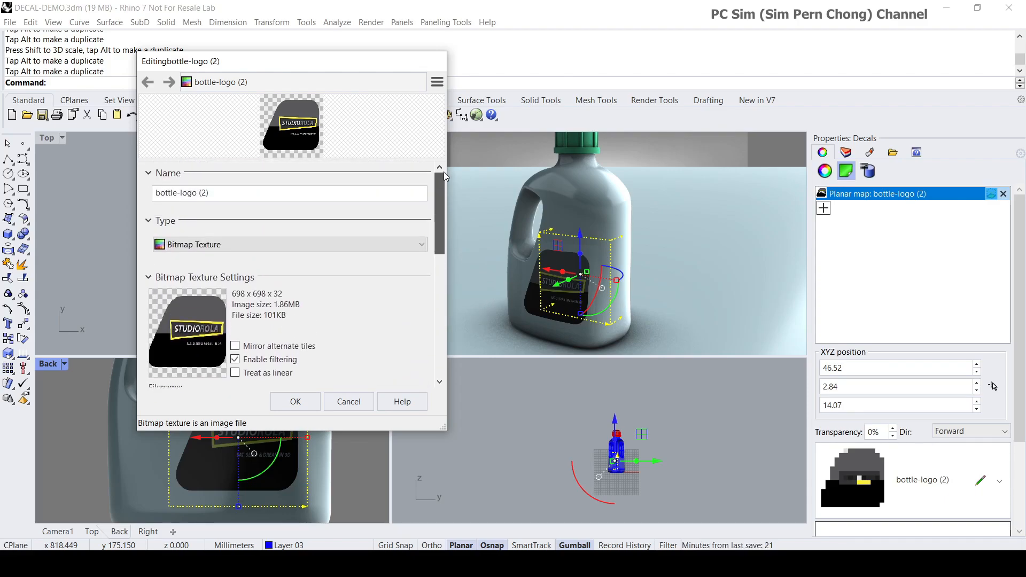
{"action": "scroll", "scroll_direction": "down", "scroll_amount": 3}
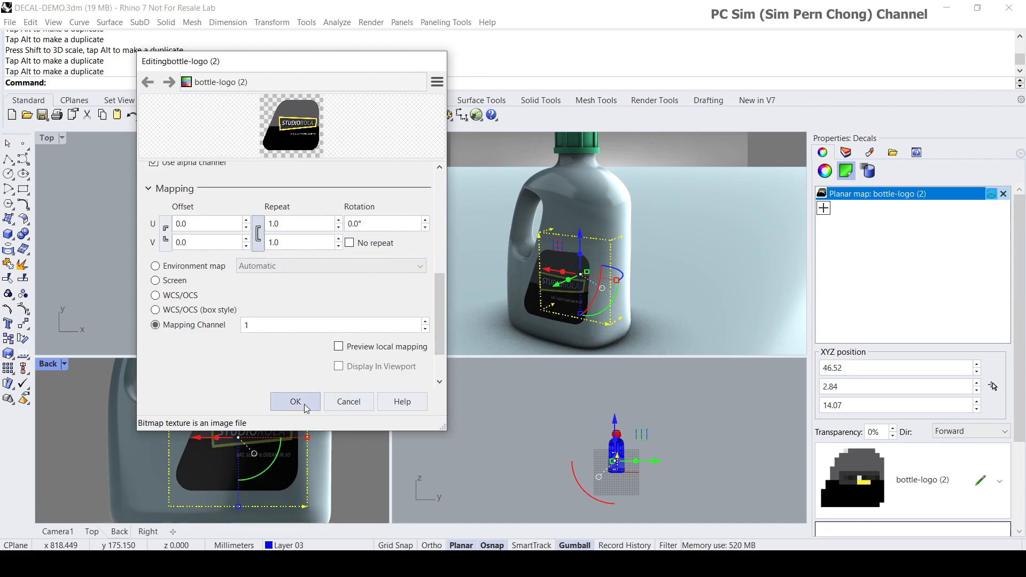
{"action": "left_click", "coordinate": [295, 401]}
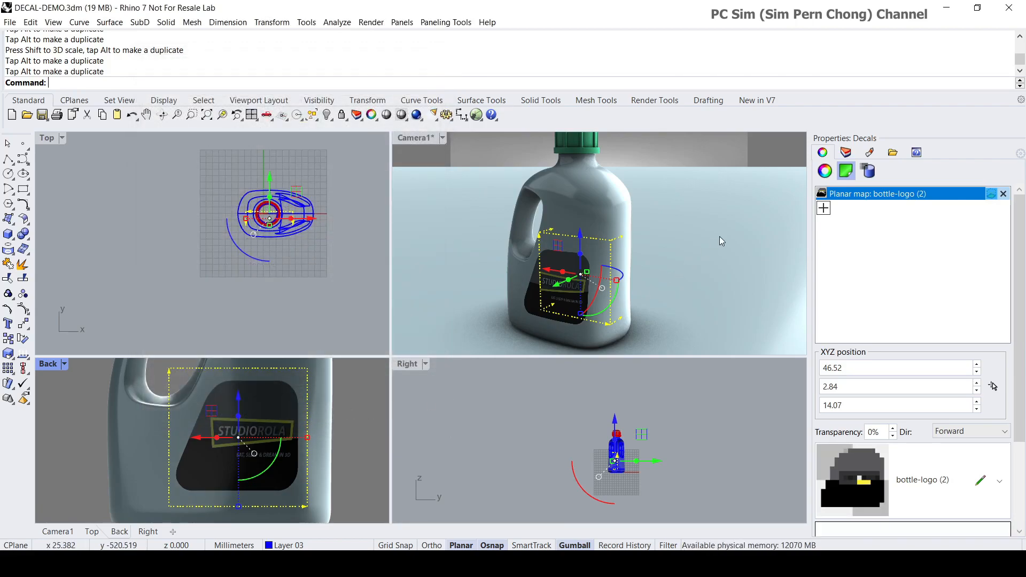
{"action": "mouse_move", "coordinate": [468, 308]}
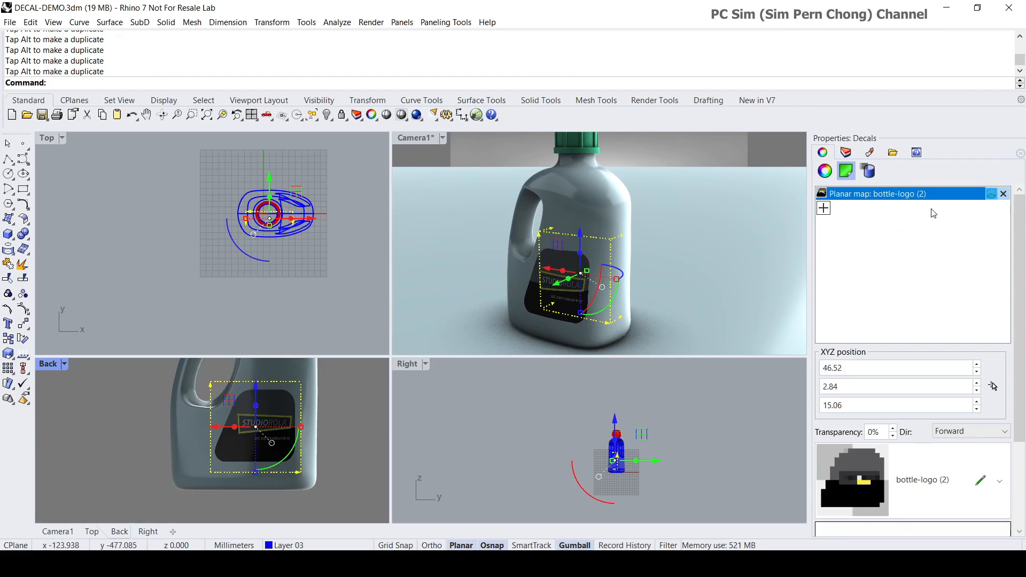
{"action": "mouse_move", "coordinate": [550, 250]}
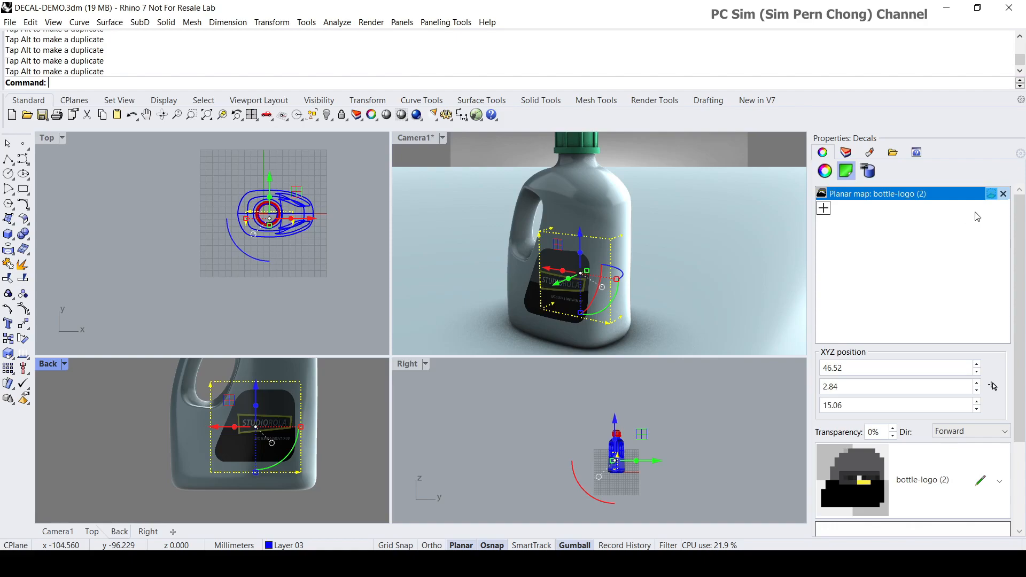
{"action": "mouse_move", "coordinate": [989, 193]}
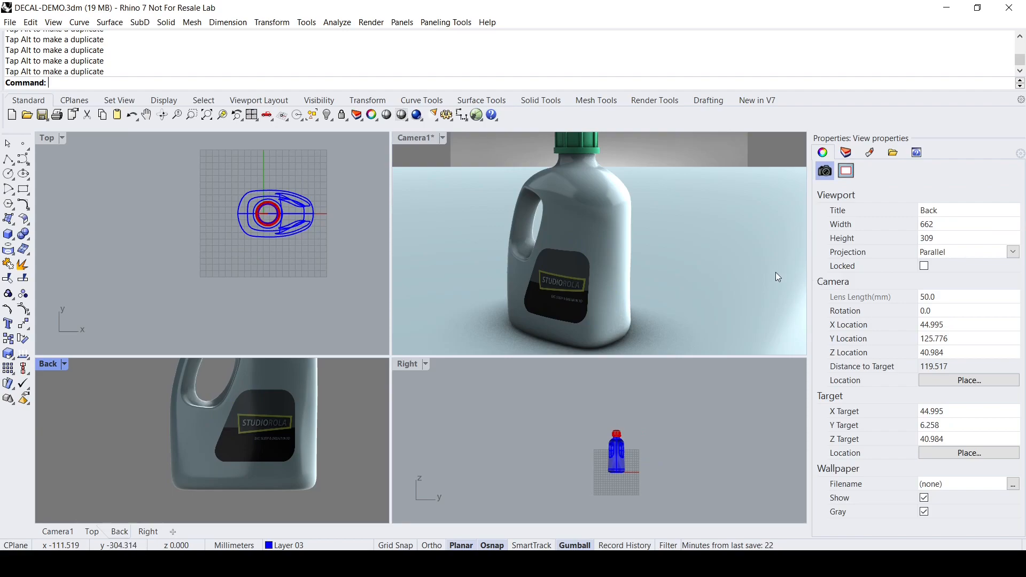
{"action": "mouse_move", "coordinate": [406, 141]}
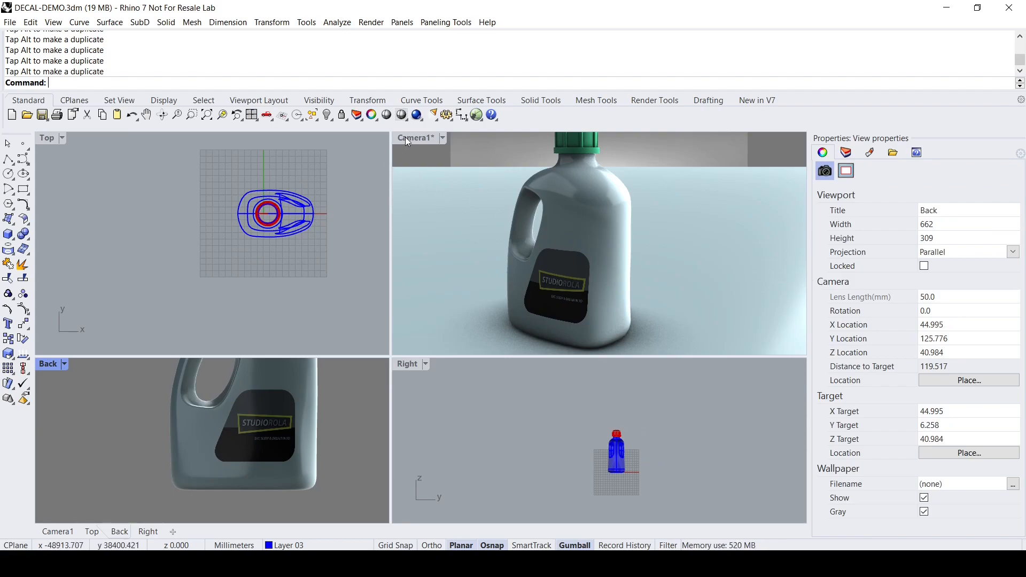
Maximize Camera1, restore its saved view and show it Raytraced.
{"action": "double_click", "coordinate": [413, 138]}
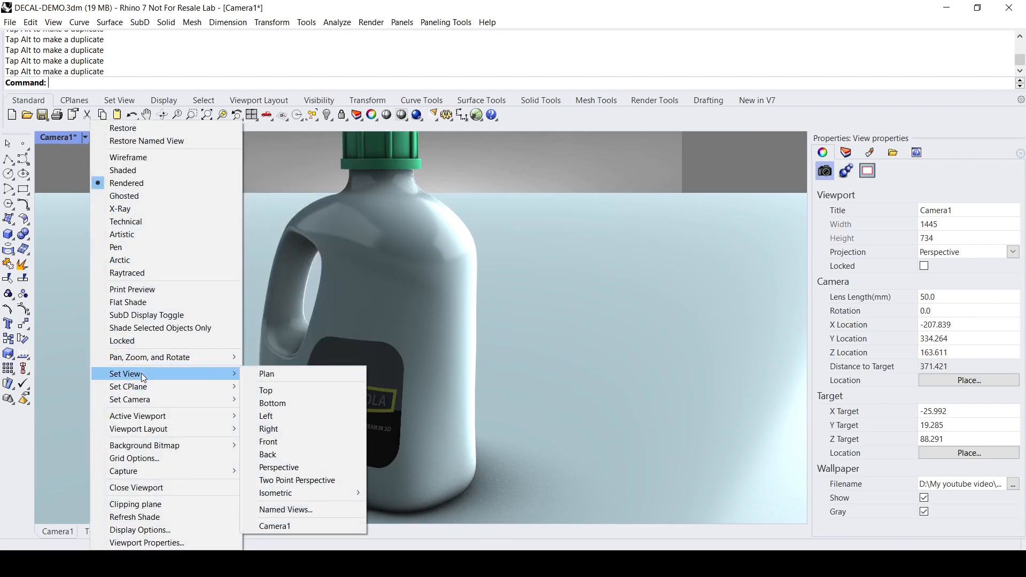
{"action": "mouse_move", "coordinate": [275, 526]}
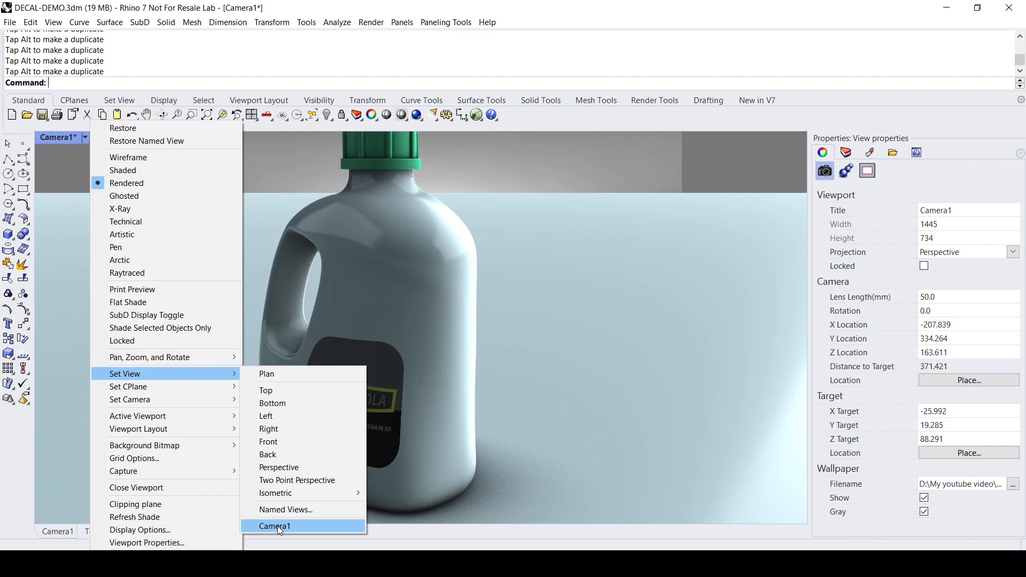
{"action": "left_click", "coordinate": [275, 526]}
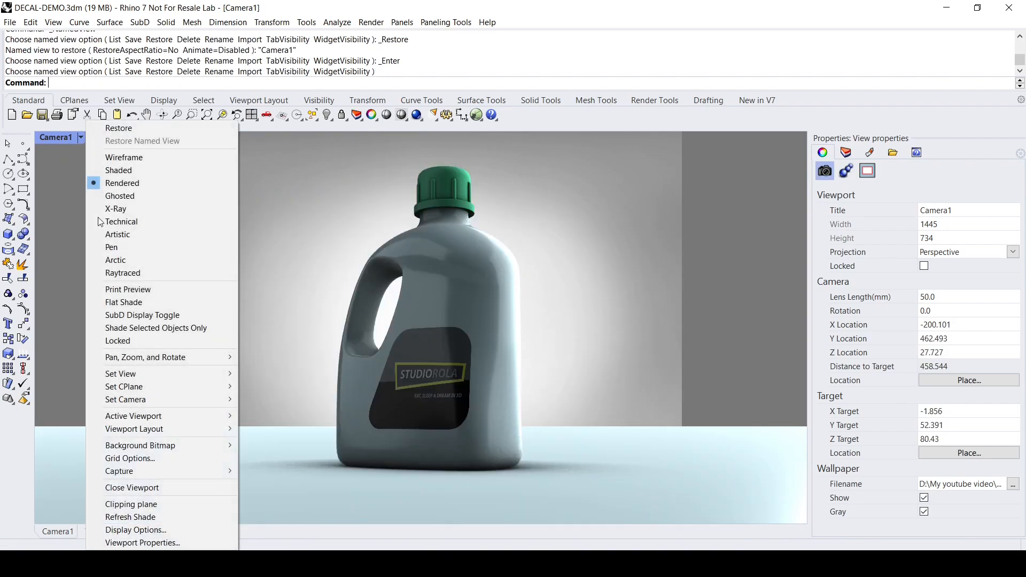
{"action": "left_click", "coordinate": [123, 273]}
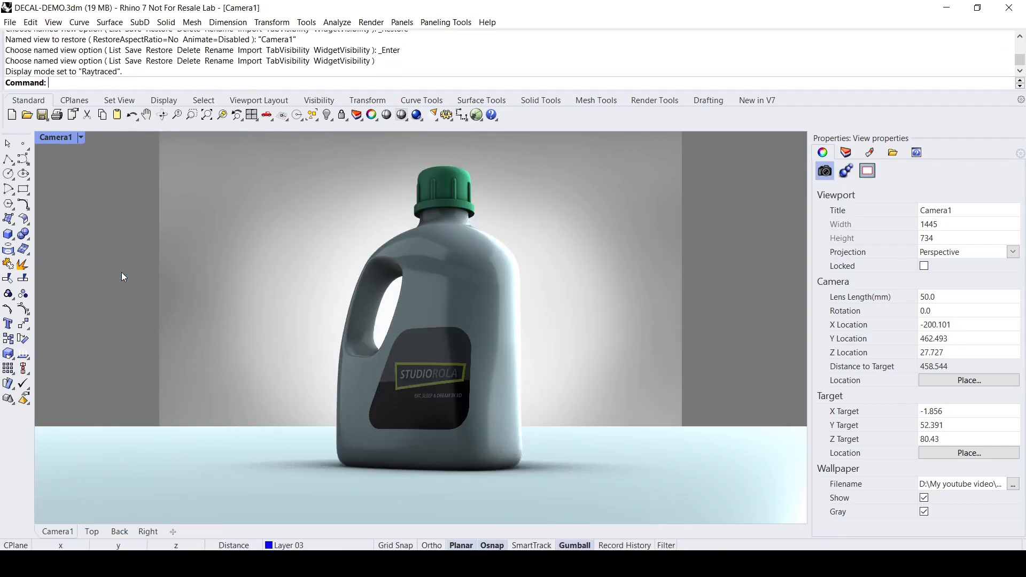